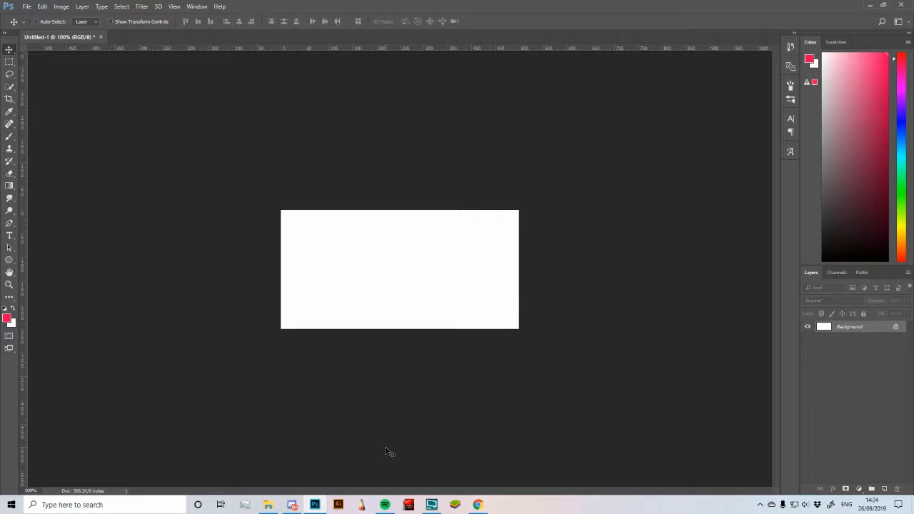
mouse_move(393, 440)
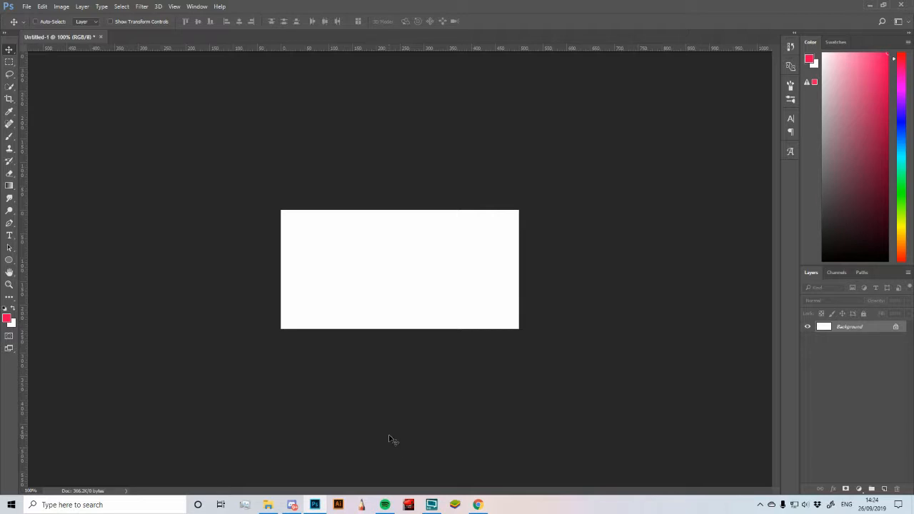
Check the new document settings and dismiss them without creating another canvas
left_click(61, 5)
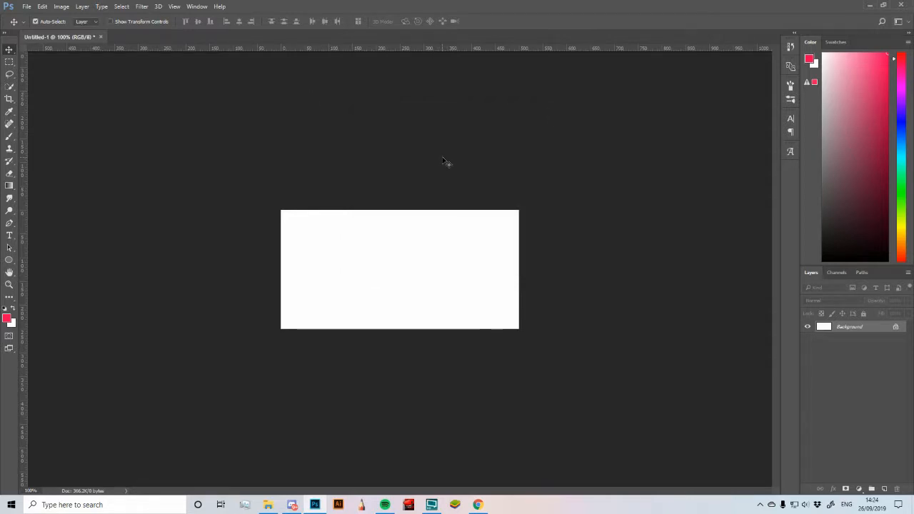
left_click(27, 6)
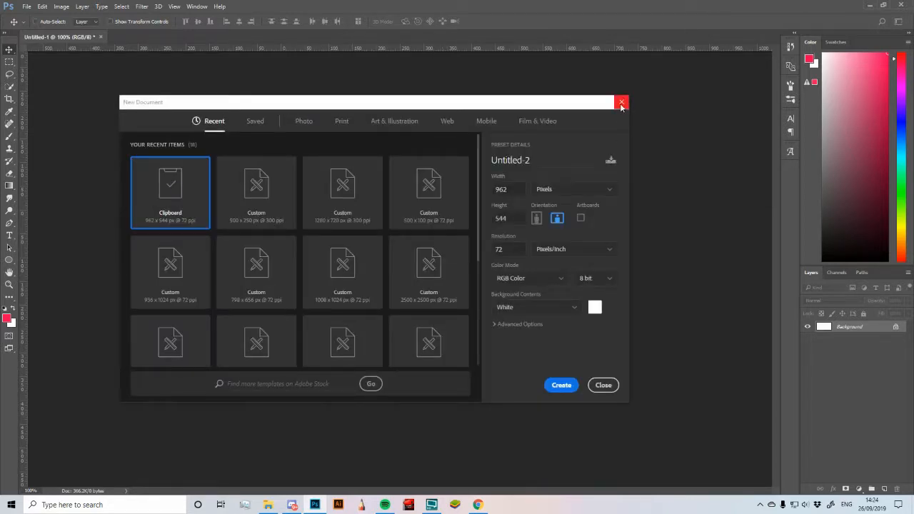
left_click(619, 103)
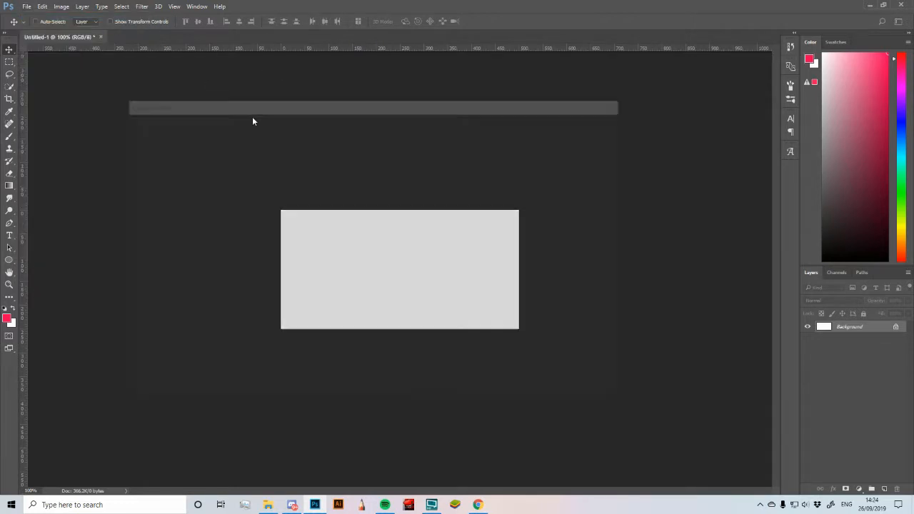
left_click(26, 6)
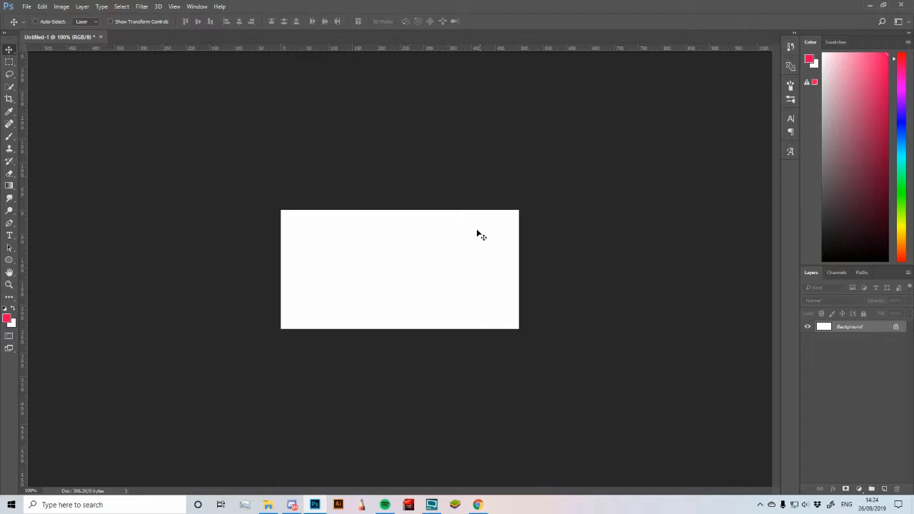
mouse_move(277, 457)
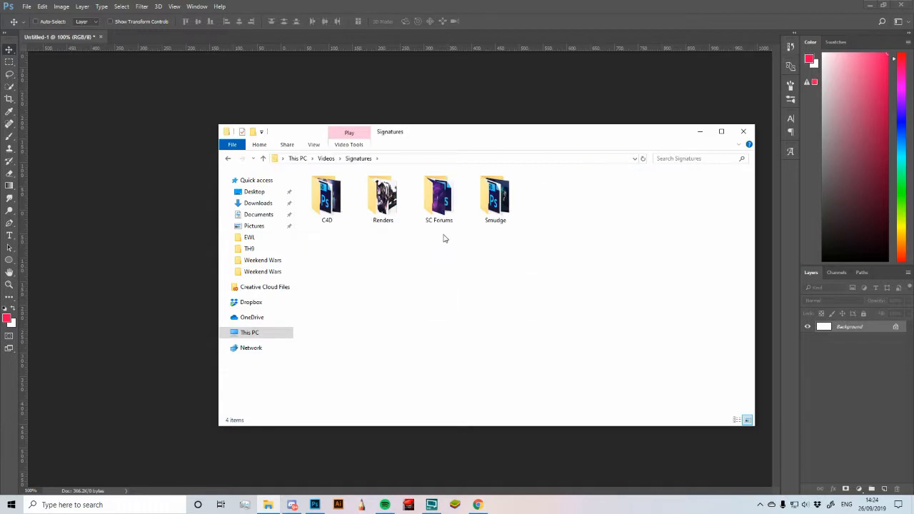
Bring the League of Legends transparent render from the Renders folder into the signature
double_click(383, 198)
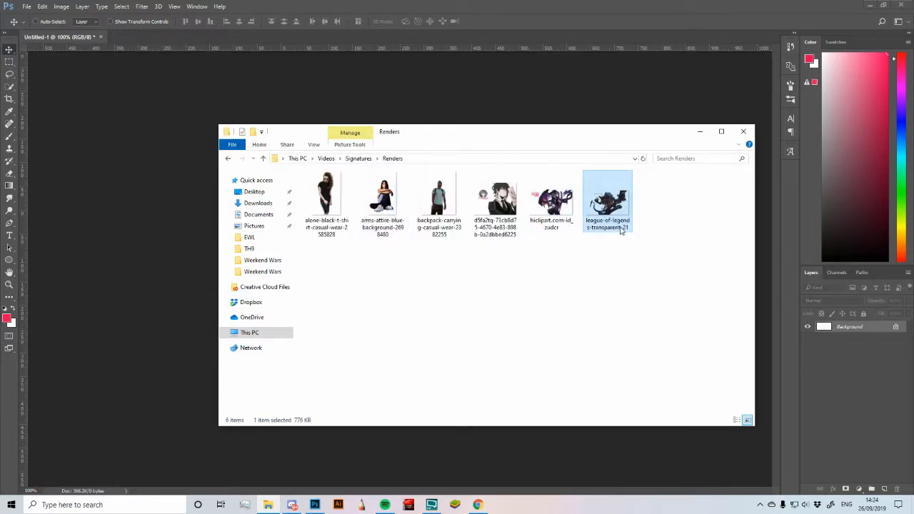
mouse_move(503, 105)
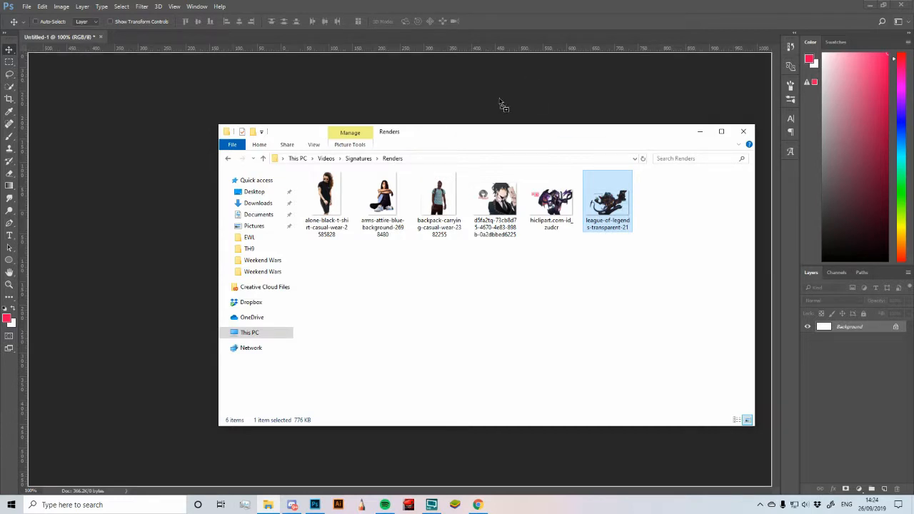
double_click(609, 197)
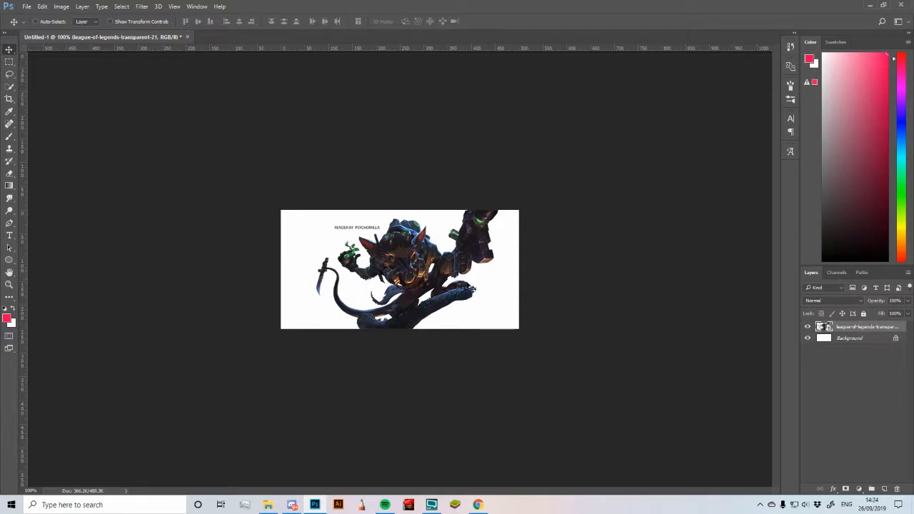
mouse_move(603, 301)
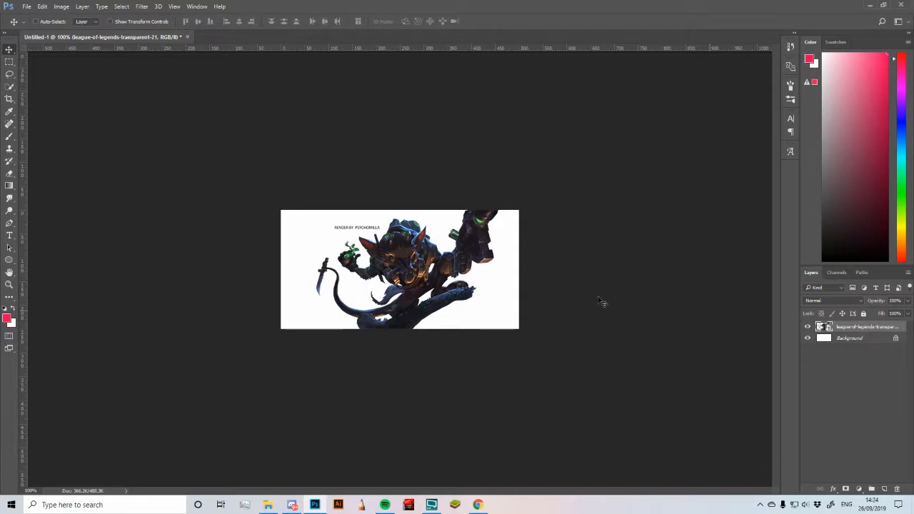
mouse_move(345, 242)
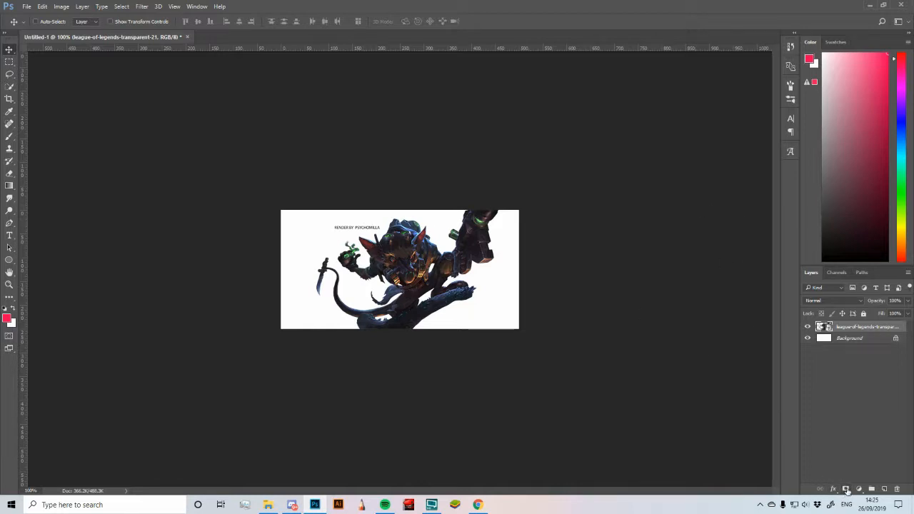
Add a layer mask to the render layer and mask out the caption text above the character
left_click(845, 488)
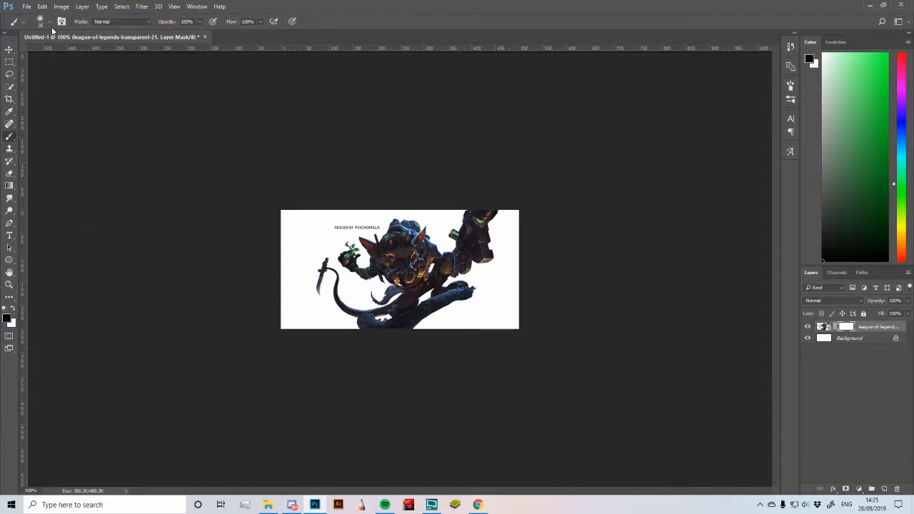
left_click(60, 21)
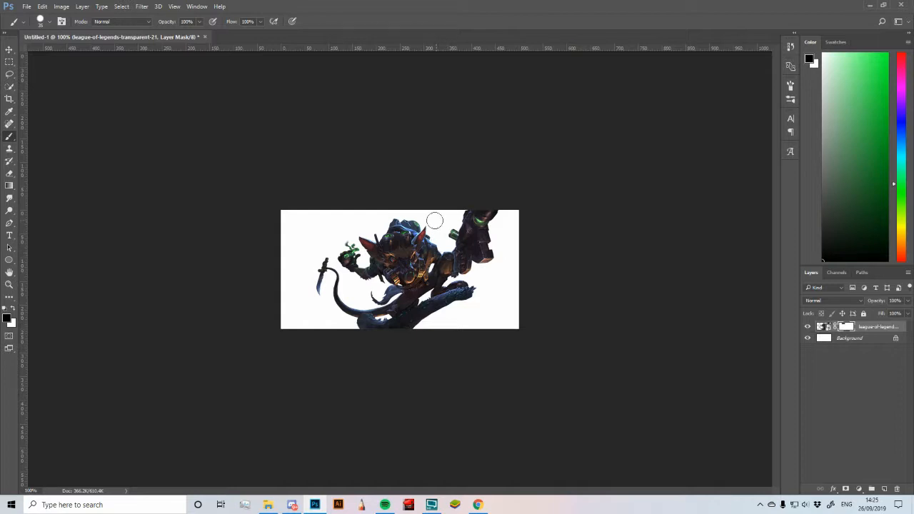
mouse_move(437, 232)
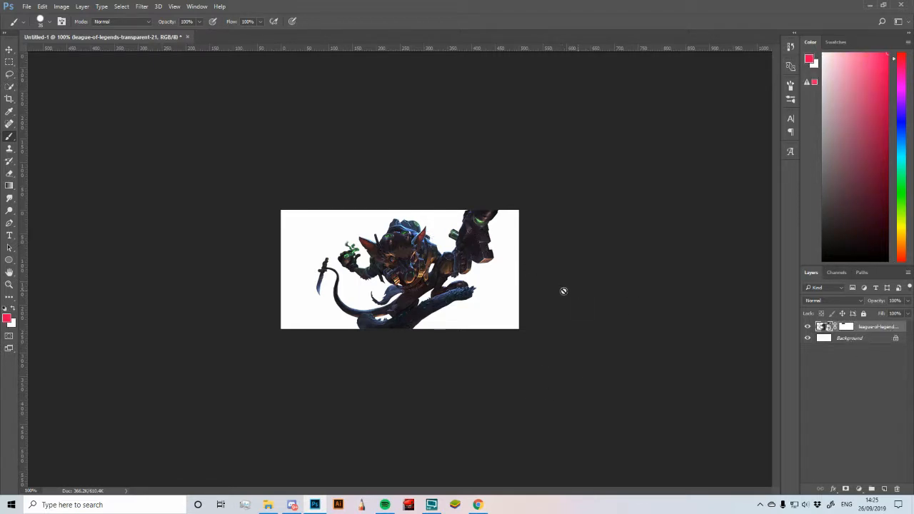
mouse_move(457, 288)
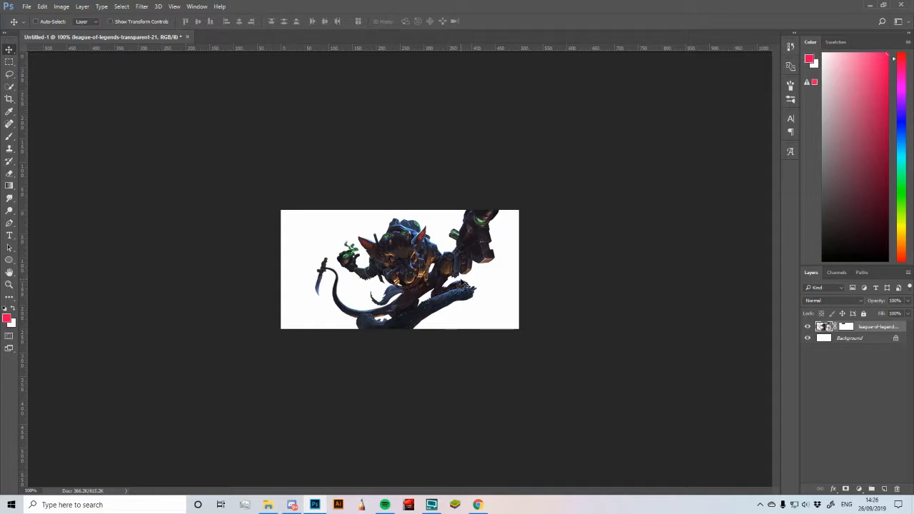
Move the render lower and further left so the character fills more of the canvas
left_click_drag(400, 285, 400, 269)
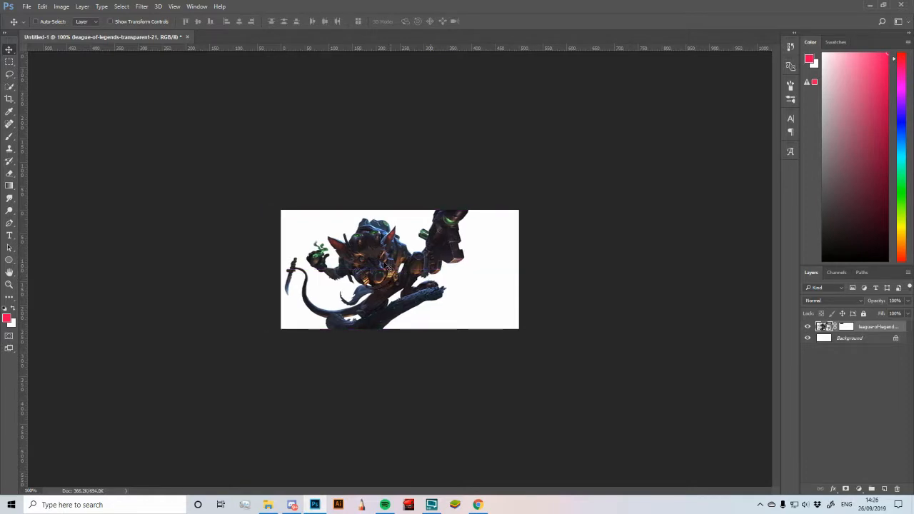
left_click(9, 111)
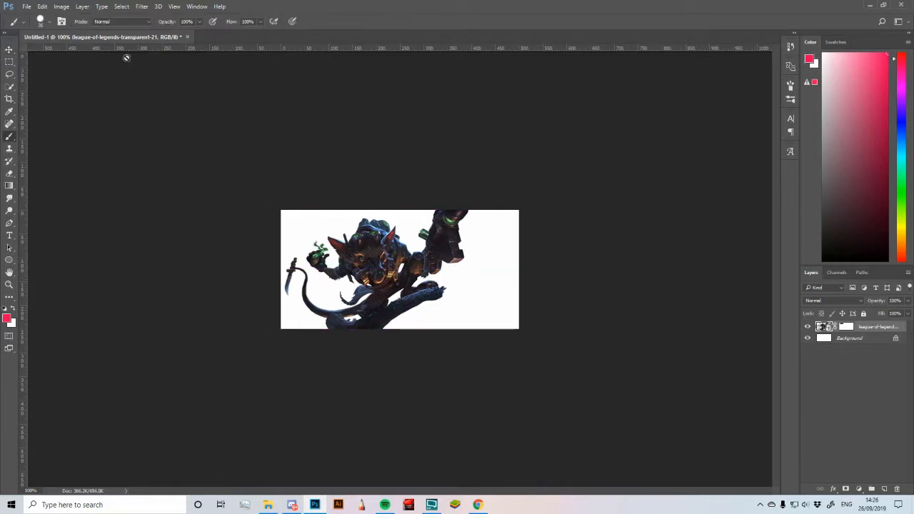
Paint red curving guide strokes across the canvas on a new empty layer above the render
left_click(882, 488)
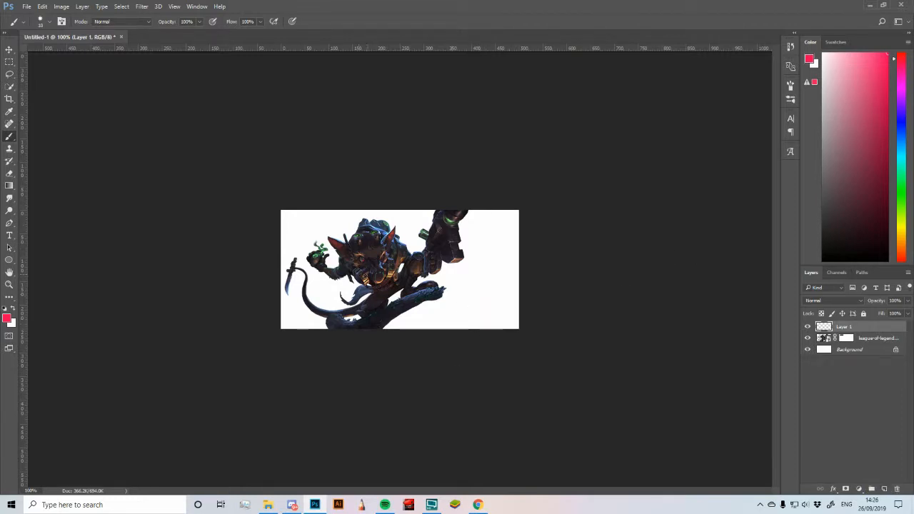
left_click_drag(369, 264, 460, 313)
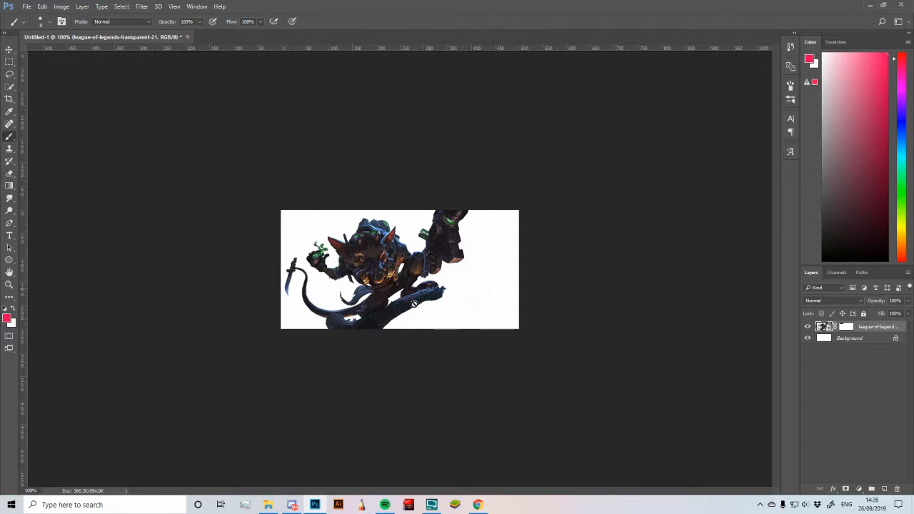
mouse_move(527, 260)
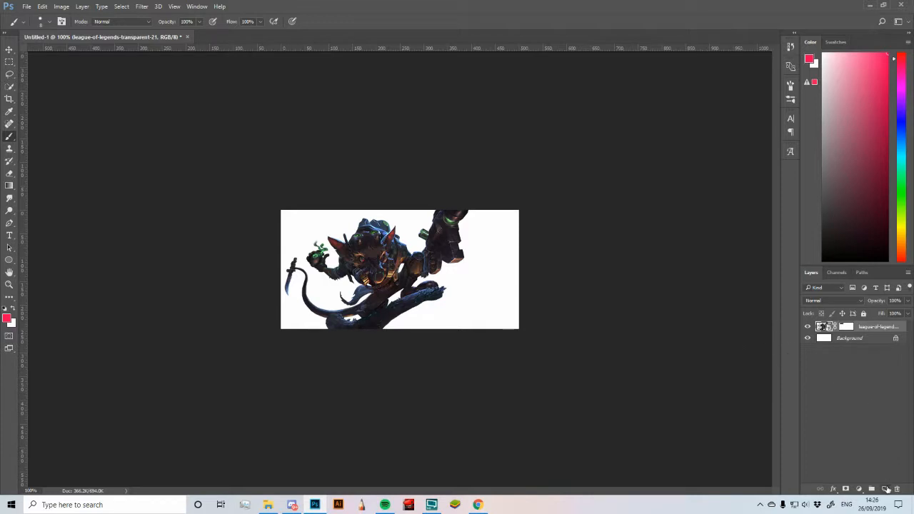
mouse_move(526, 348)
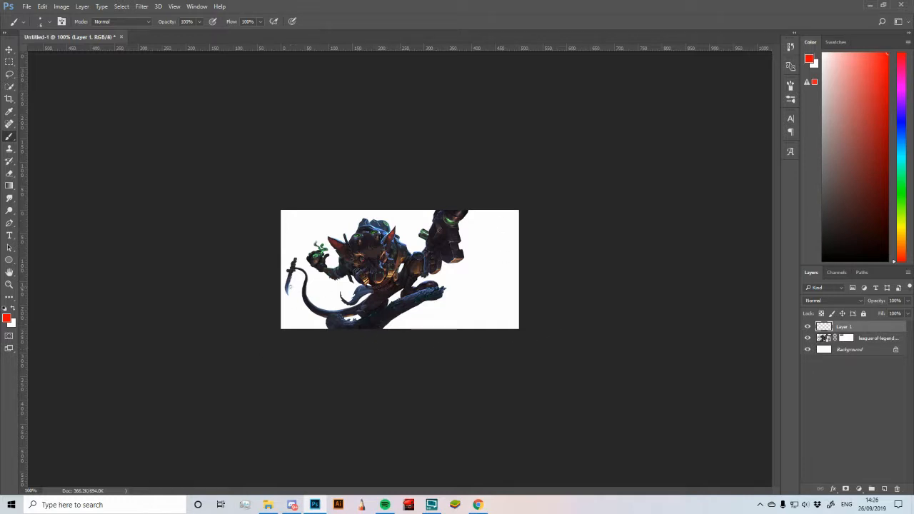
left_click_drag(289, 286, 311, 268)
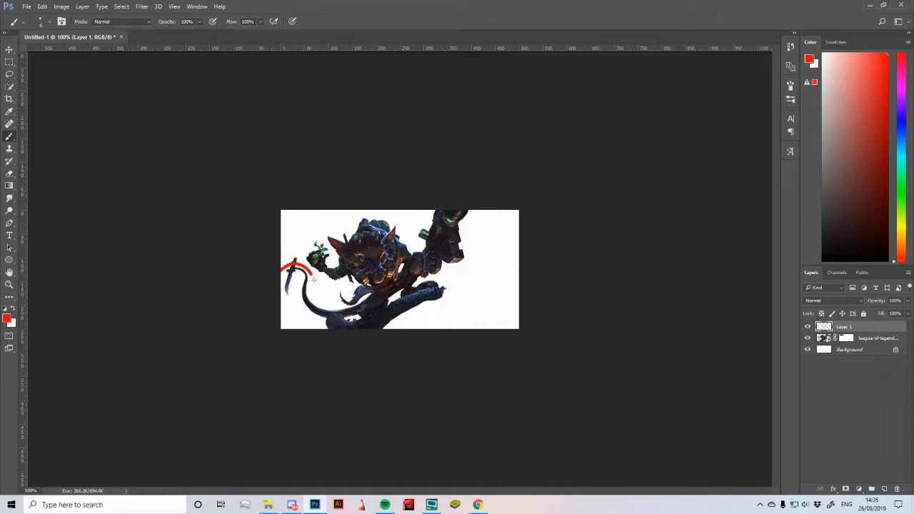
left_click_drag(299, 279, 474, 214)
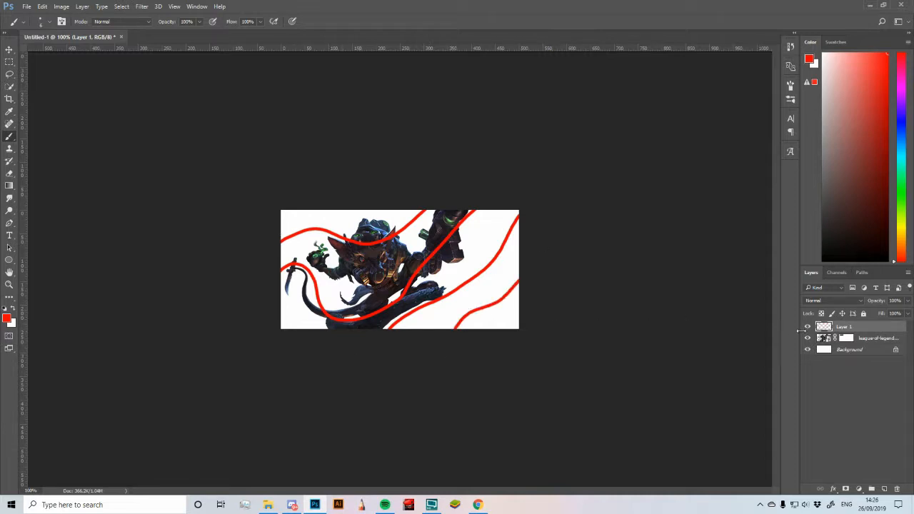
Compare the red strokes and render by toggling layer visibility, then head online for background art
left_click(808, 337)
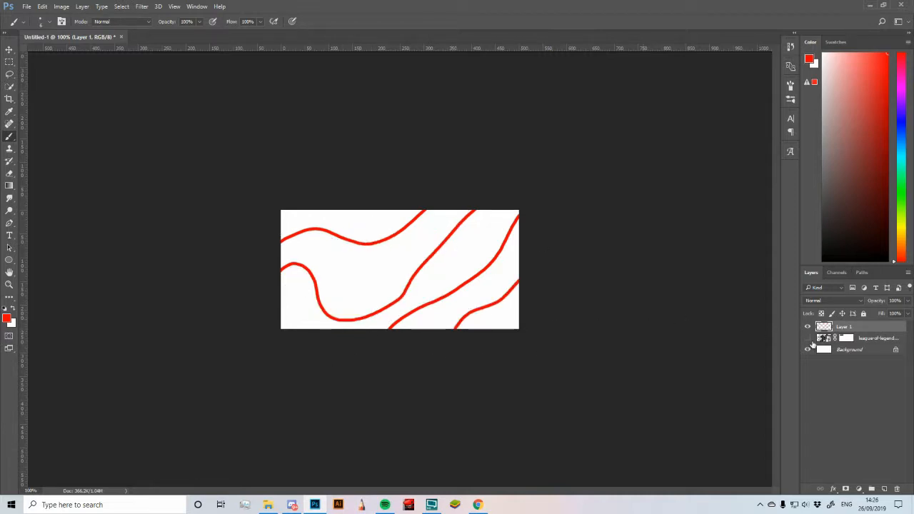
left_click(808, 337)
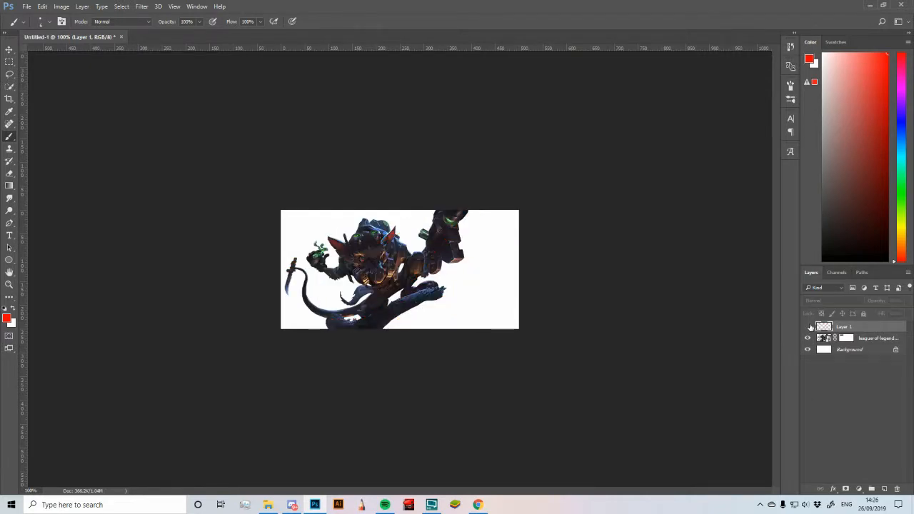
left_click(808, 326)
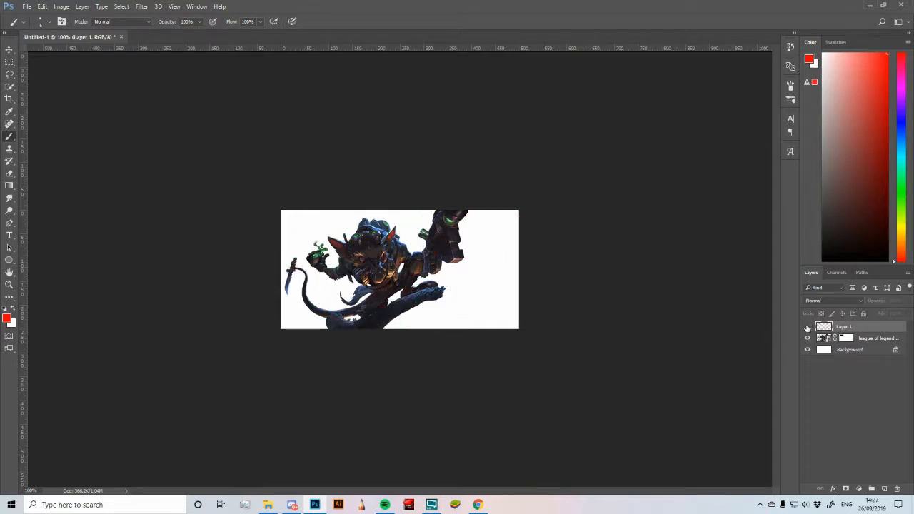
left_click(808, 325)
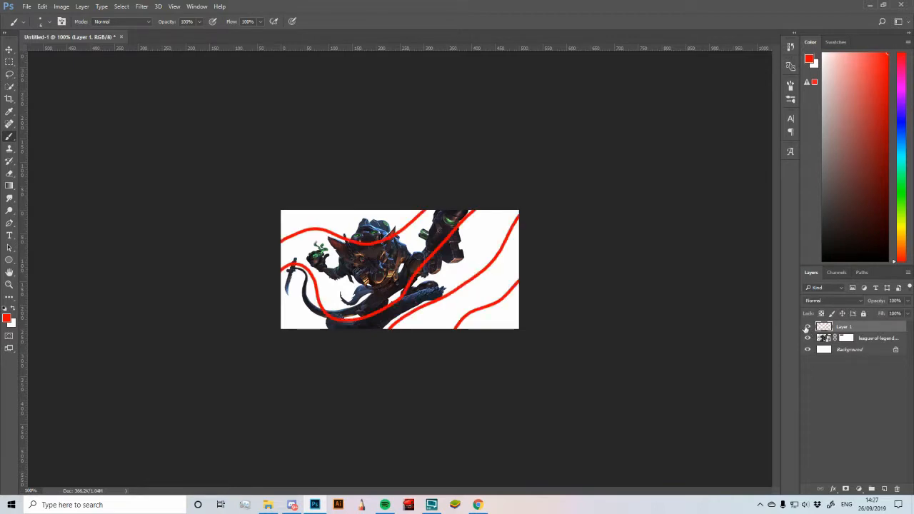
left_click(809, 327)
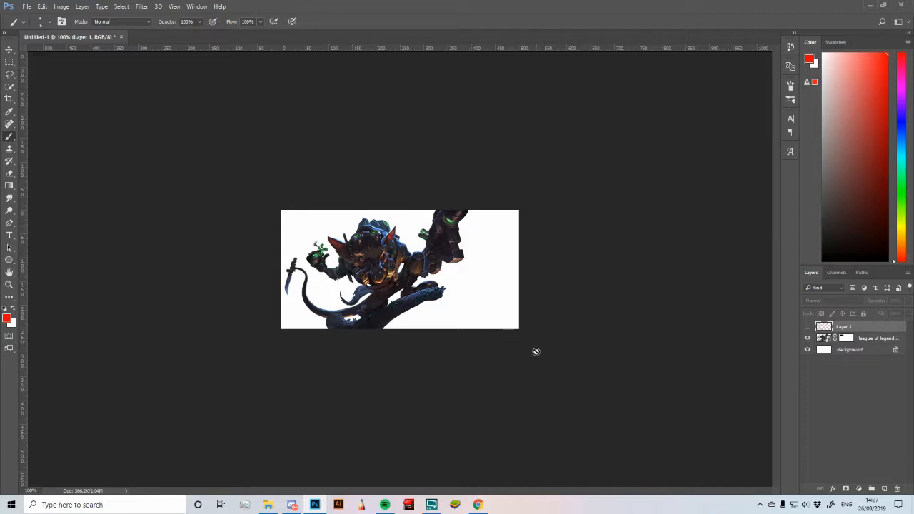
left_click(477, 505)
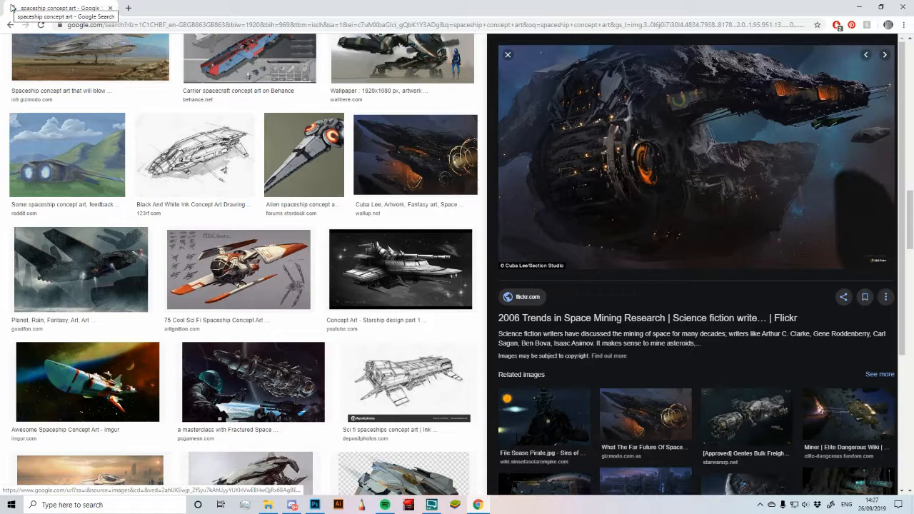
mouse_move(425, 145)
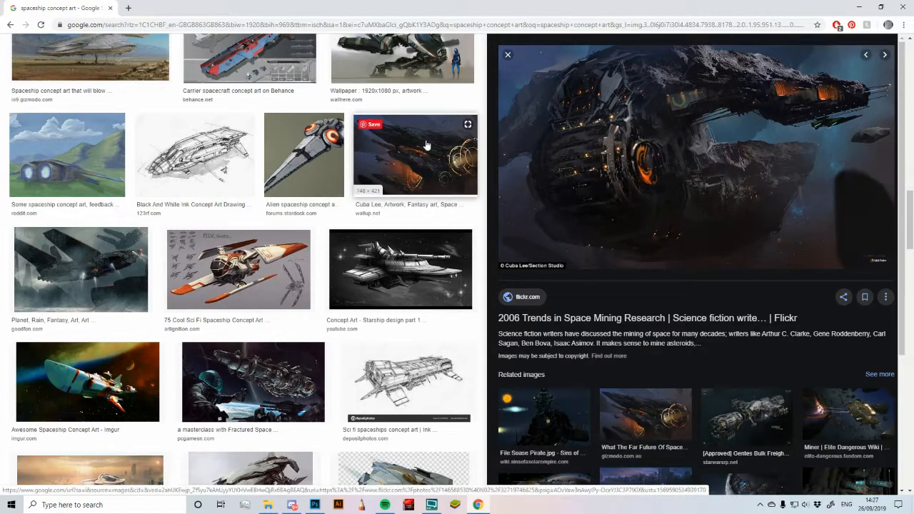
Copy the space mining ship concept art from the Google Images results and return to the signature
scroll("down", 3)
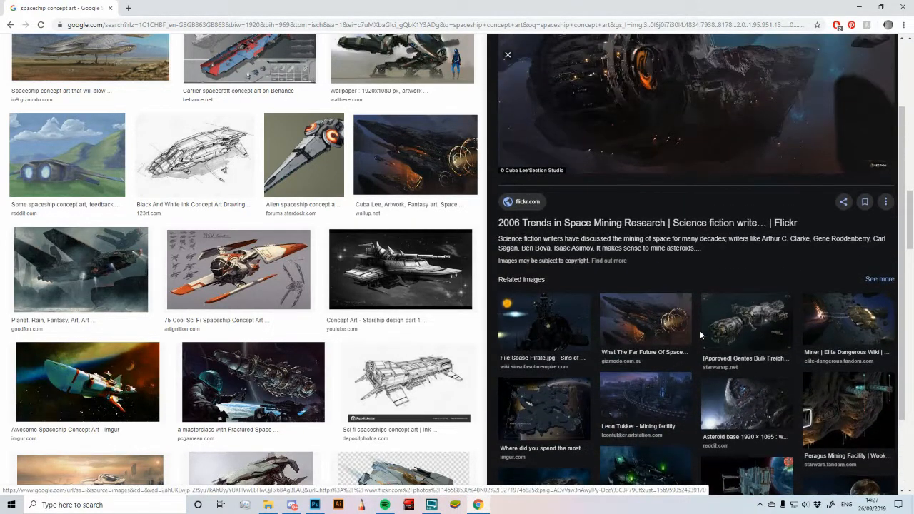
right_click(645, 140)
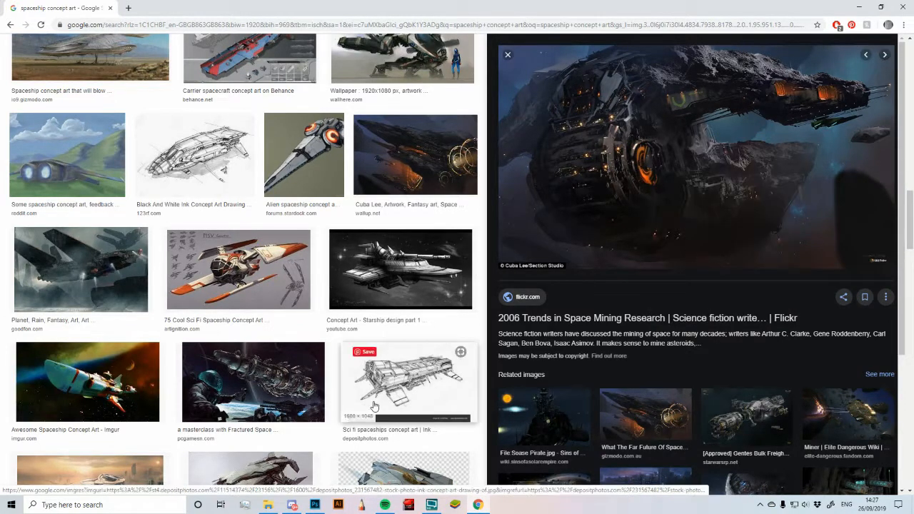
left_click(314, 506)
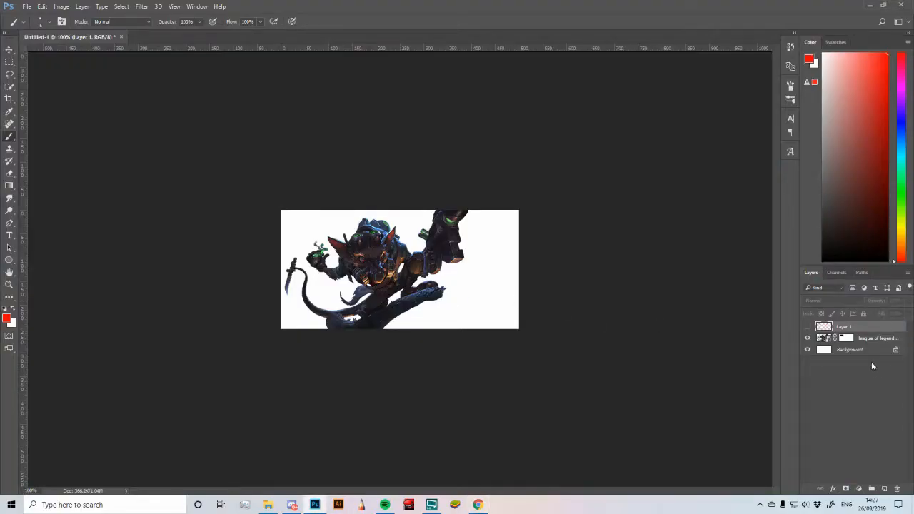
Paste the spaceship art below the render, enlarge and rotate it to fill the canvas as a background
left_click(849, 348)
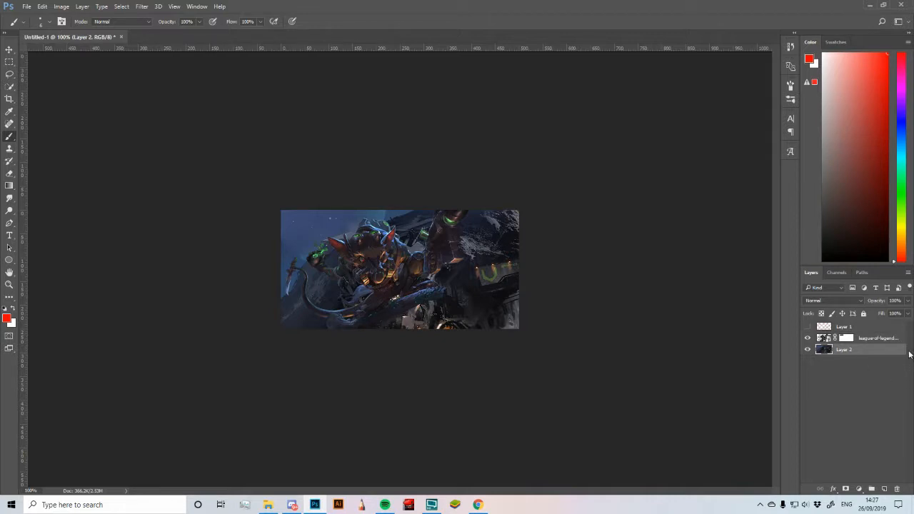
mouse_move(762, 372)
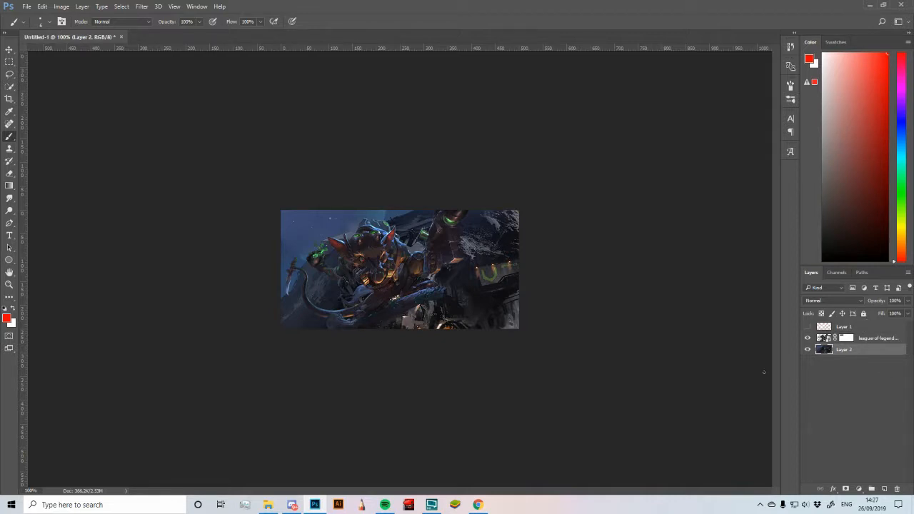
left_click(8, 49)
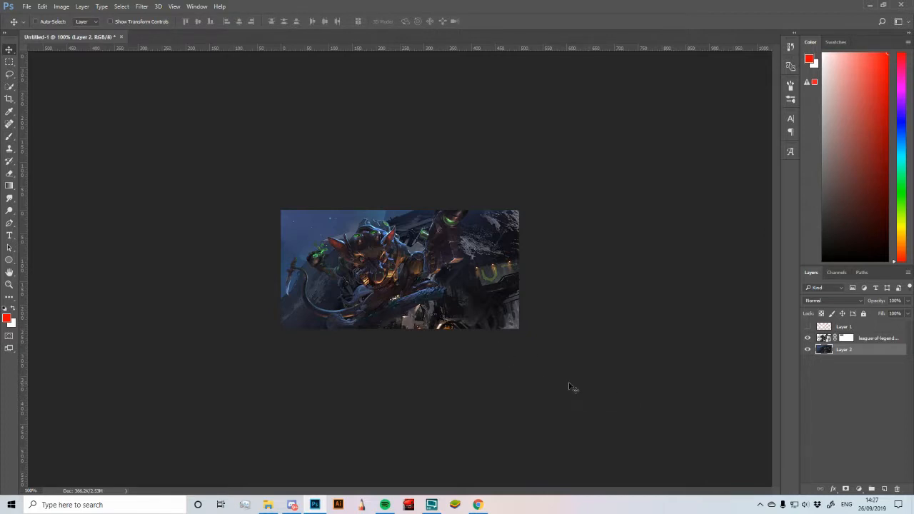
left_click_drag(571, 387, 497, 308)
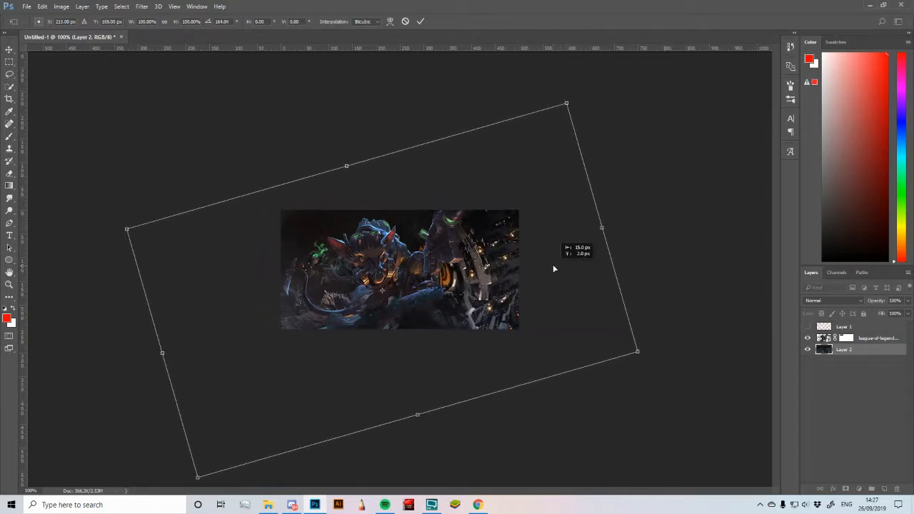
key("Return")
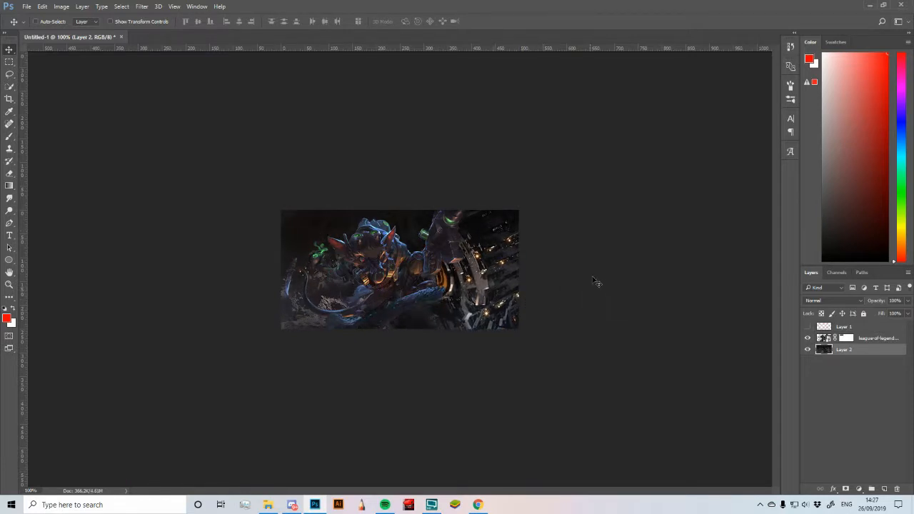
mouse_move(514, 314)
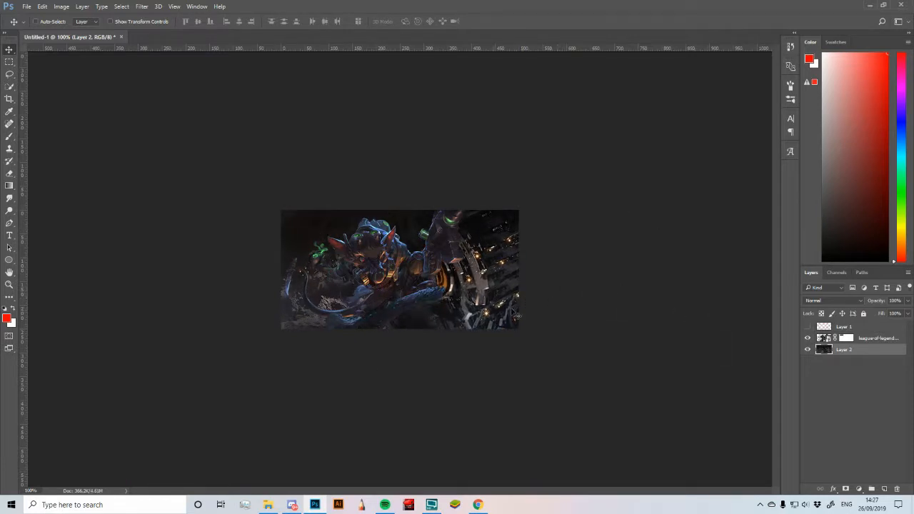
Toggle the render and stroke layers' visibility to compare the composite against the new background
left_click(808, 337)
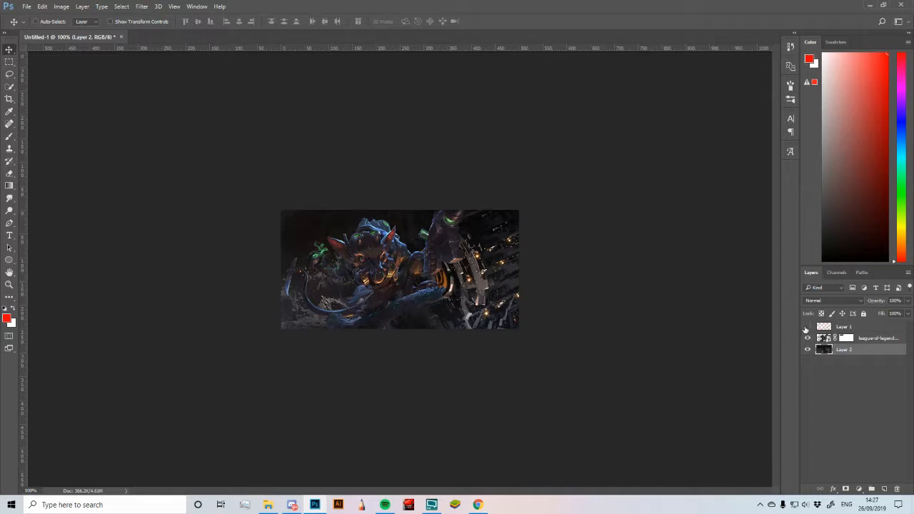
left_click(808, 327)
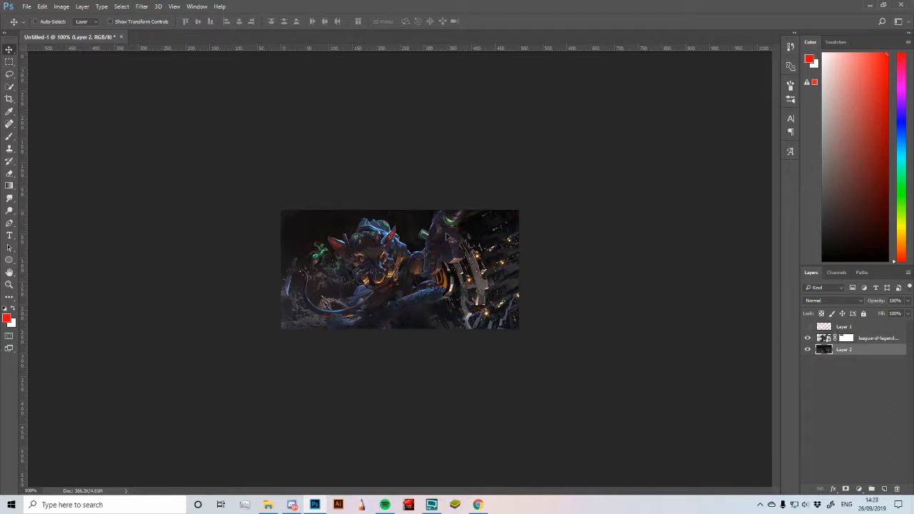
left_click(809, 325)
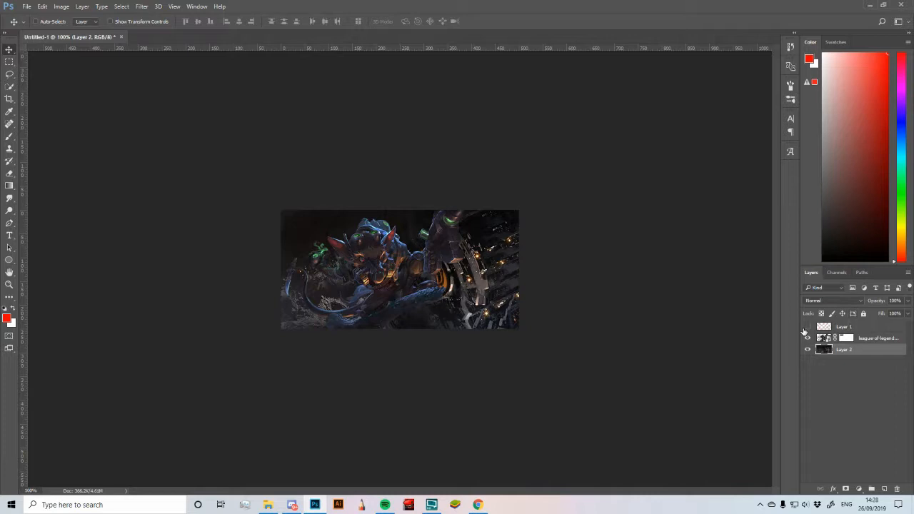
left_click(809, 327)
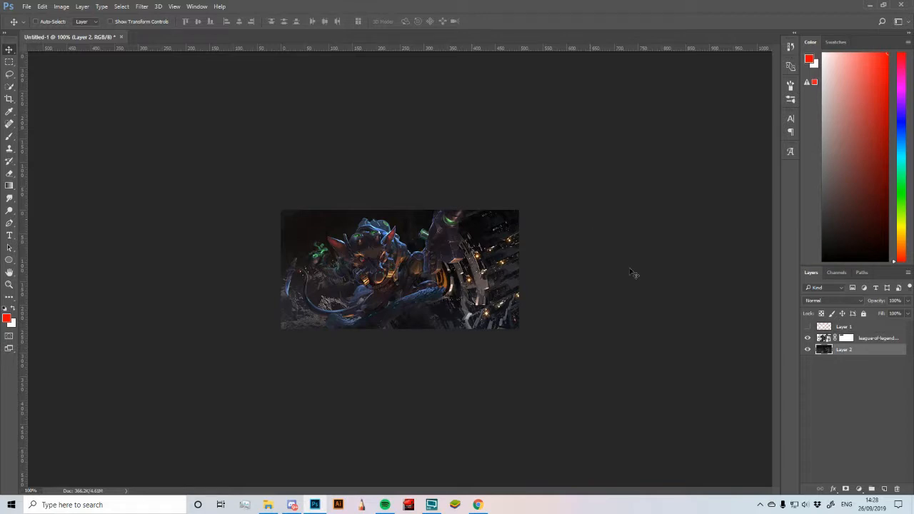
mouse_move(428, 252)
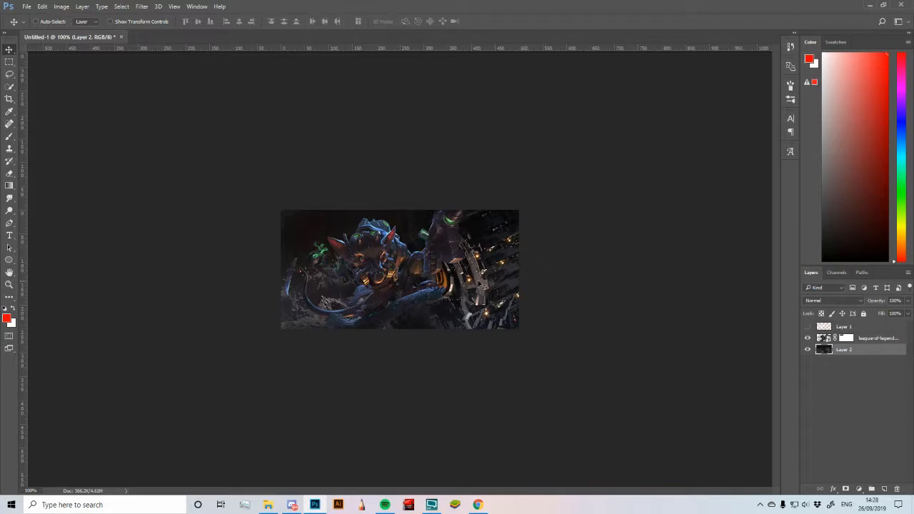
left_click(809, 337)
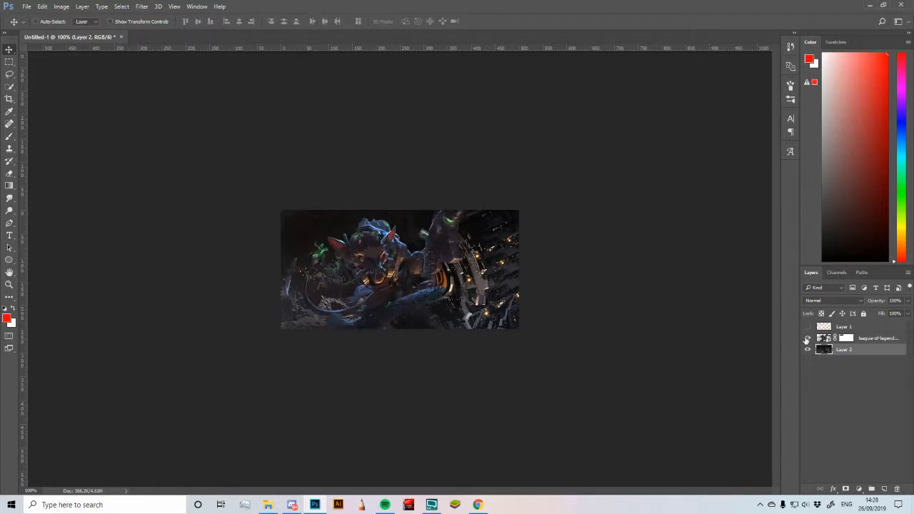
left_click(859, 488)
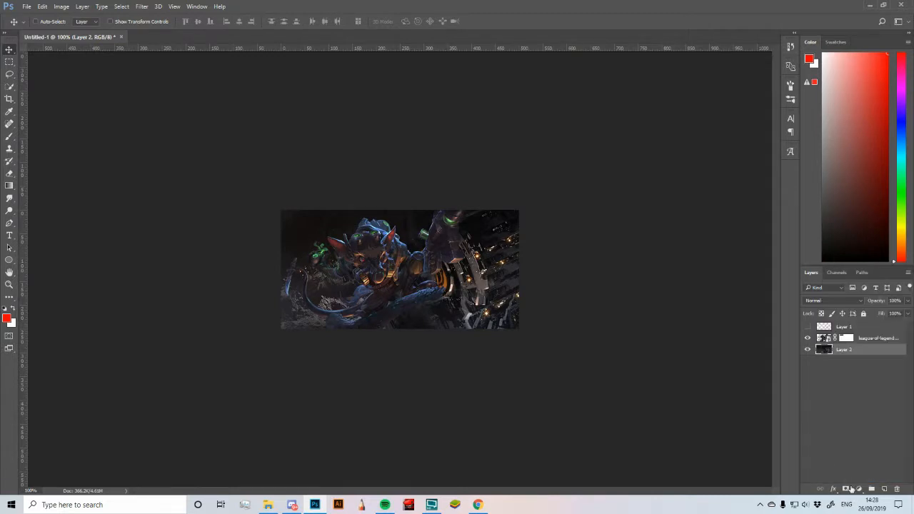
left_click(845, 488)
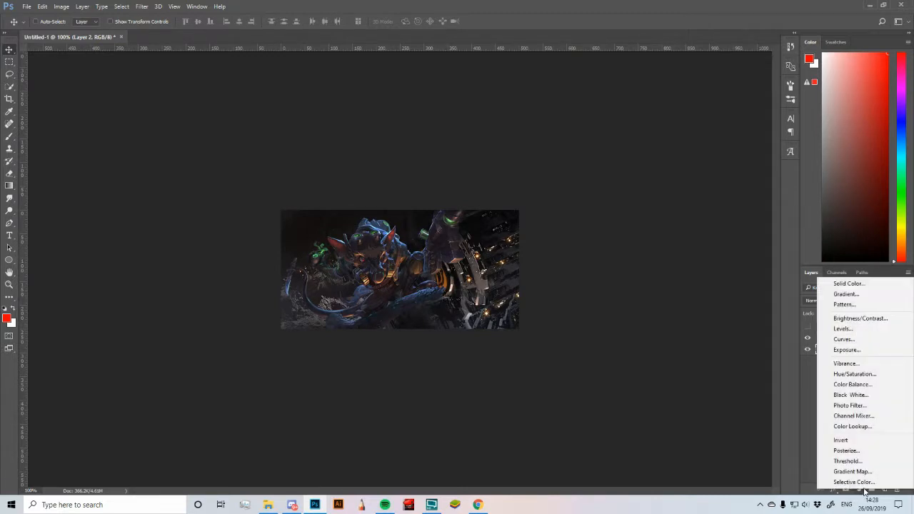
mouse_move(842, 440)
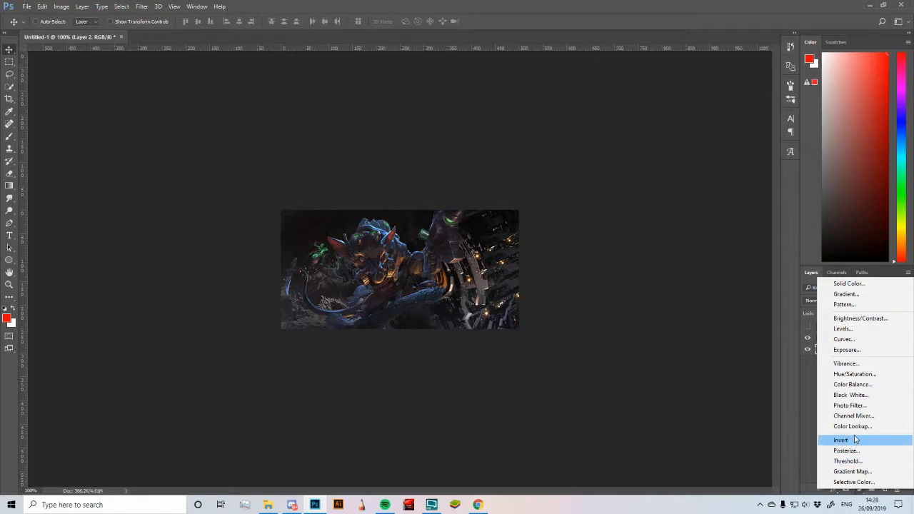
Add a Color Balance adjustment and shift the midtones toward cyan, magenta and blue
left_click(851, 384)
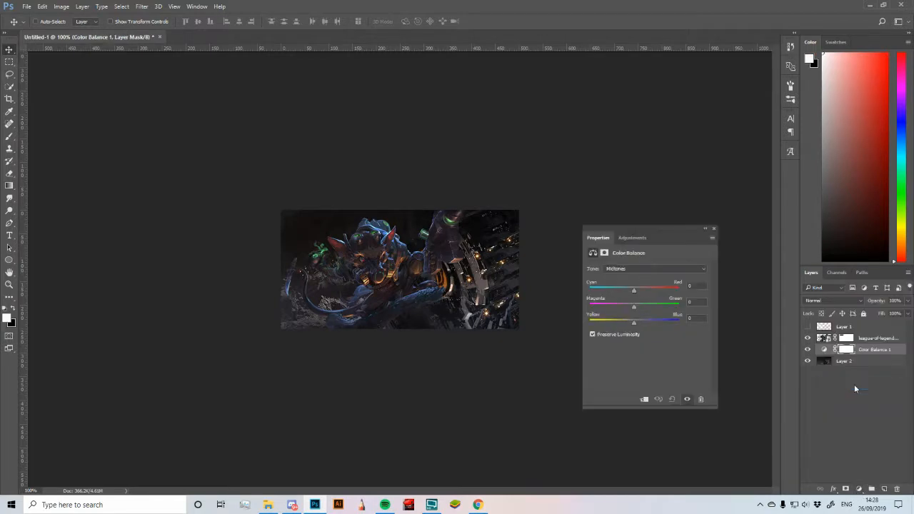
mouse_move(613, 280)
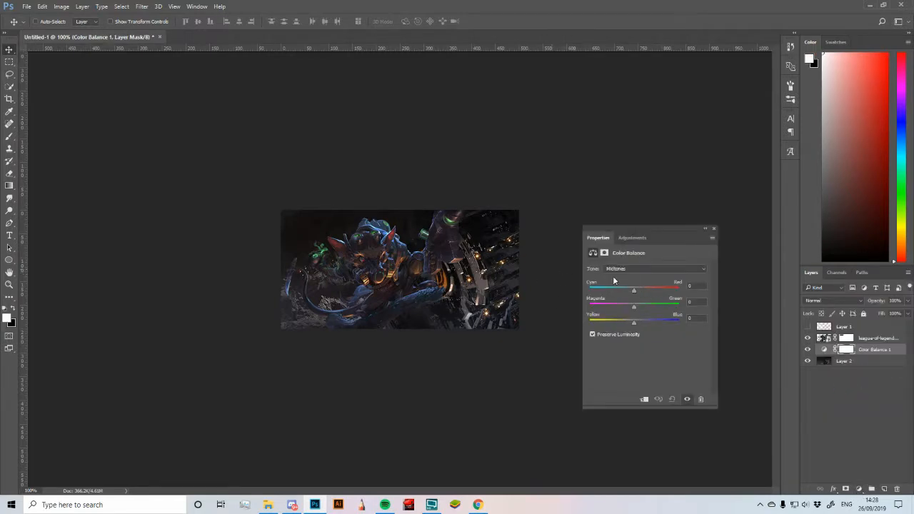
left_click_drag(634, 287, 652, 287)
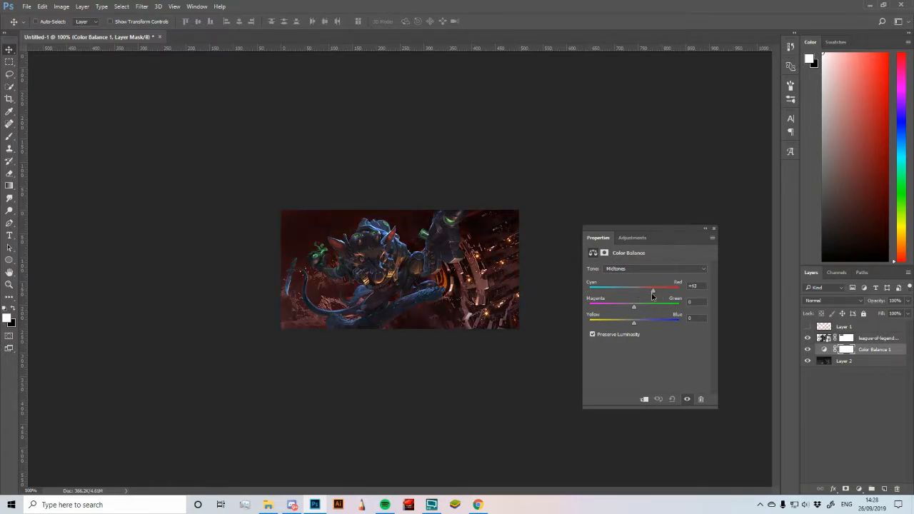
left_click_drag(651, 292, 619, 291)
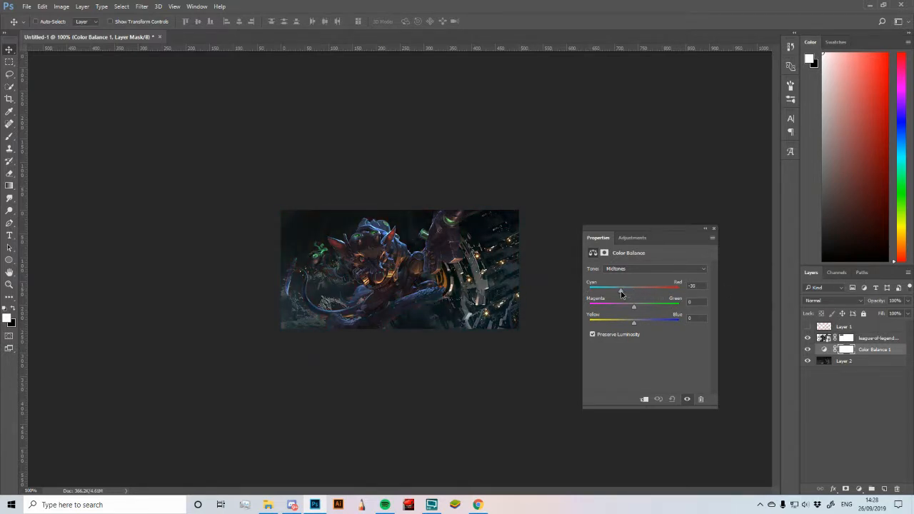
left_click_drag(621, 287, 622, 287)
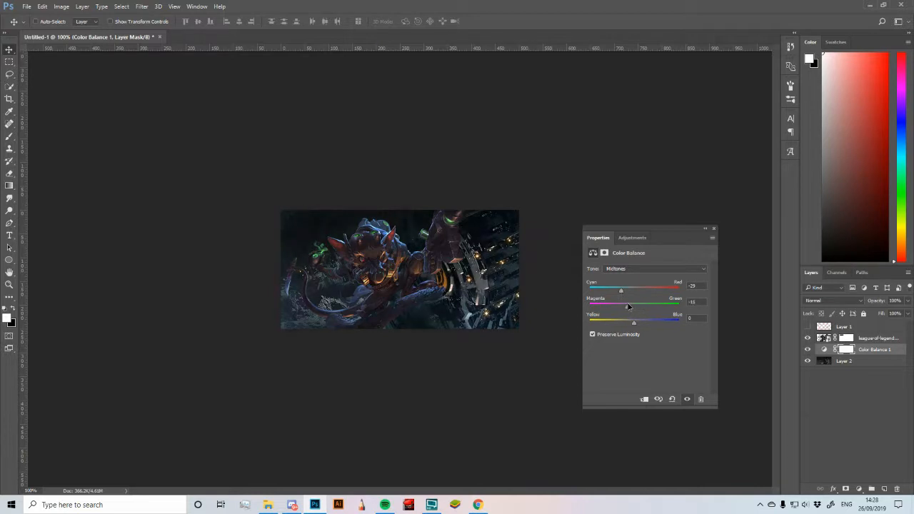
left_click_drag(634, 306, 625, 305)
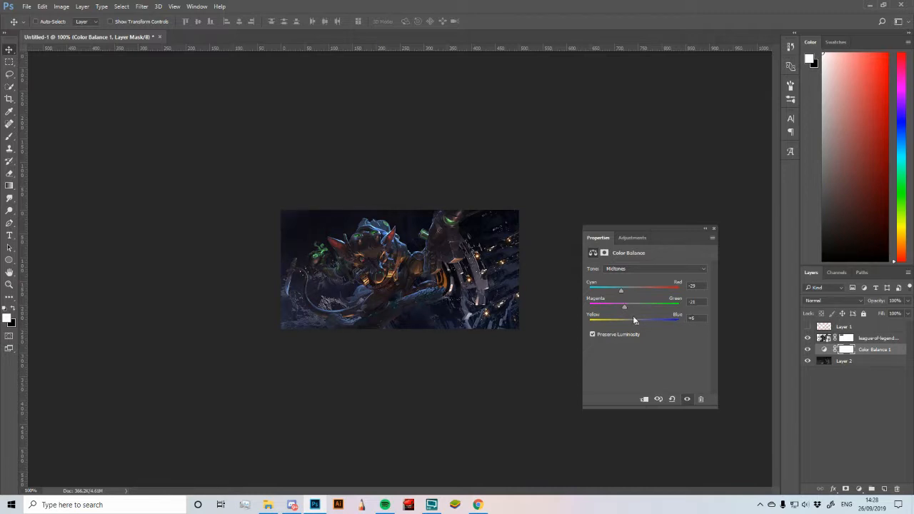
Tint the highlights and shadows bluish as well, then target the background image layer
left_click(654, 268)
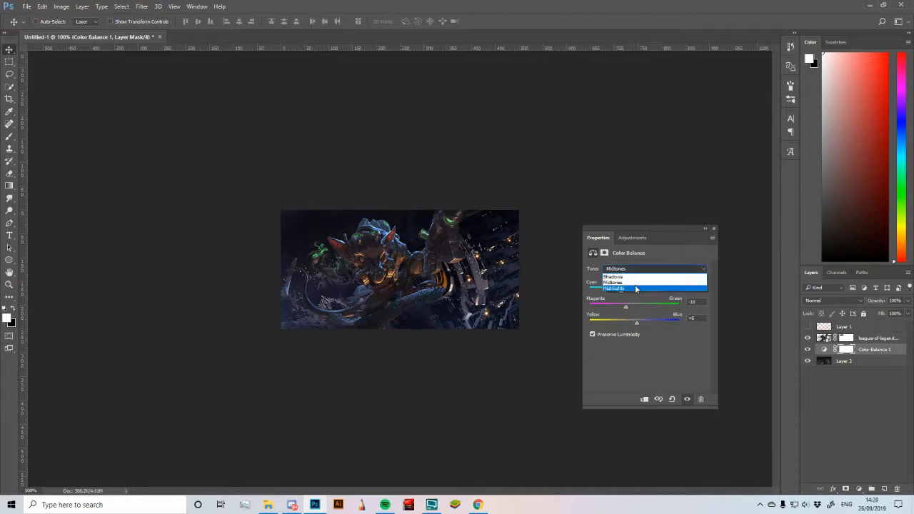
left_click(614, 288)
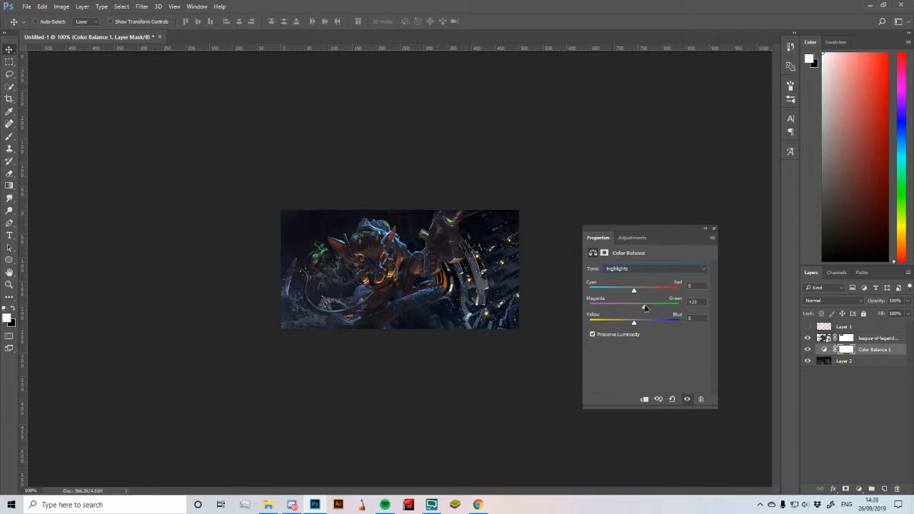
left_click(654, 268)
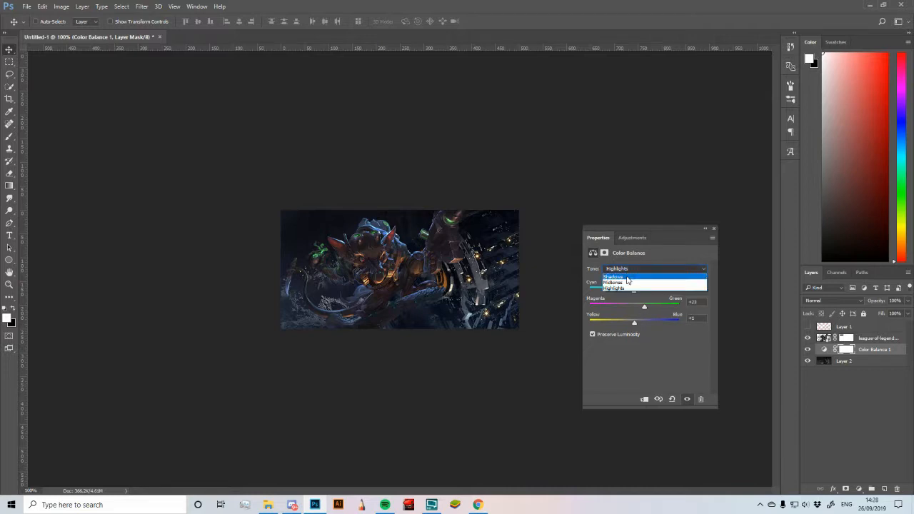
left_click(612, 277)
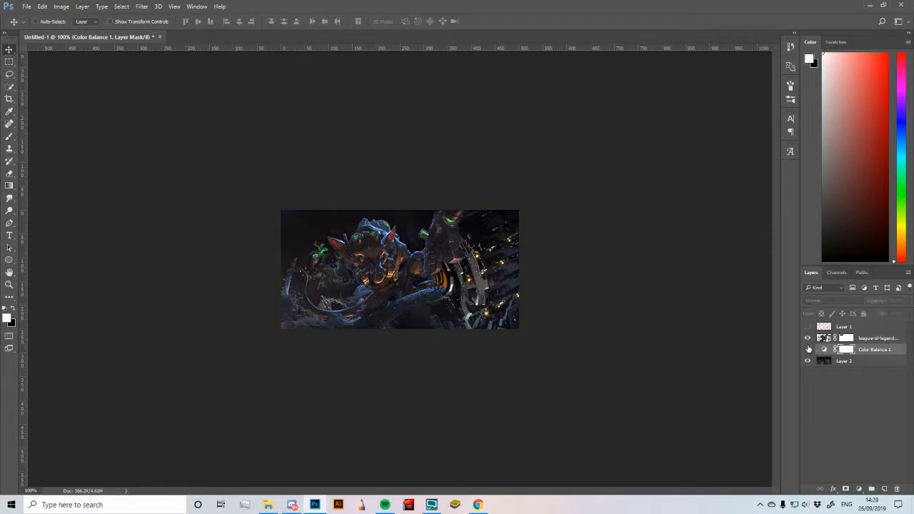
left_click(808, 349)
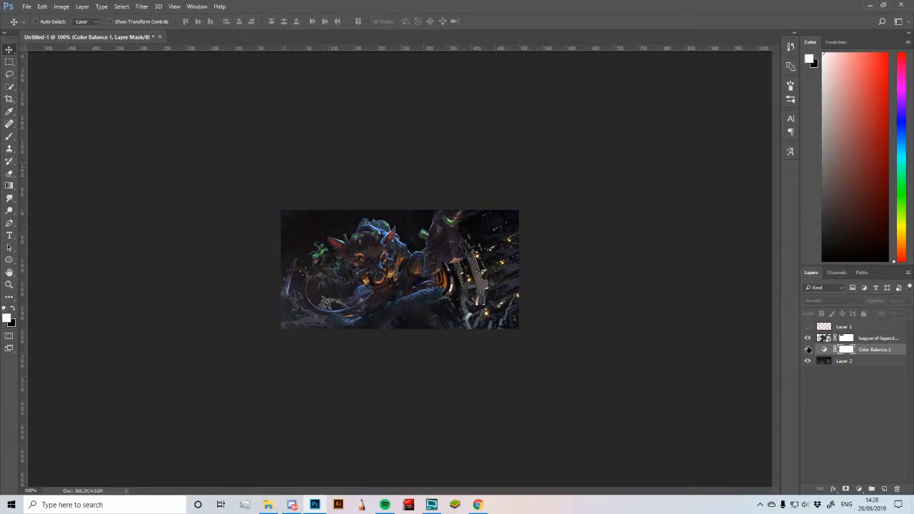
left_click(844, 360)
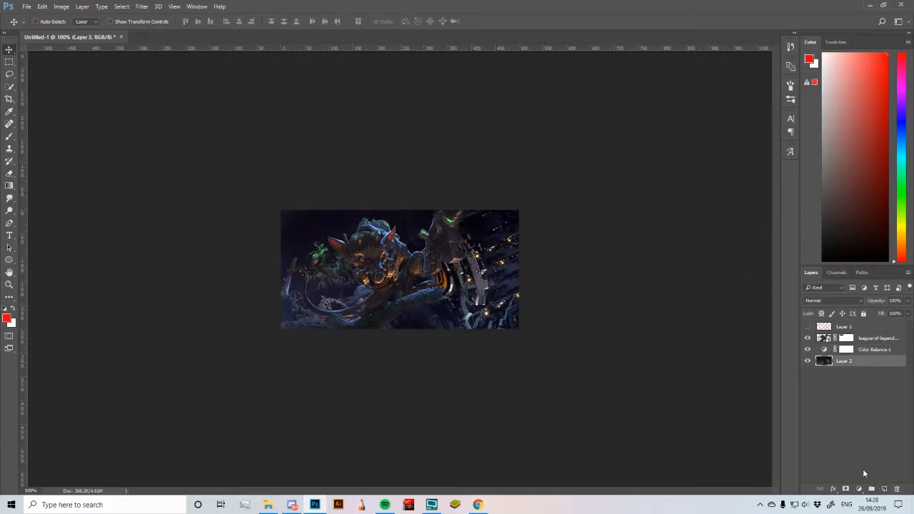
Add a Hue/Saturation adjustment shifting the background hue toward green accents, reviewing Color Balance alongside
left_click(846, 489)
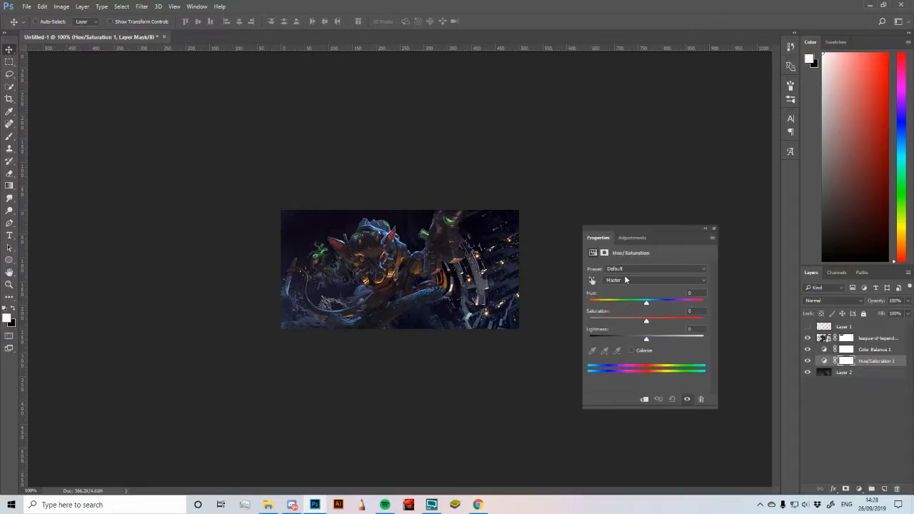
left_click_drag(646, 301, 651, 301)
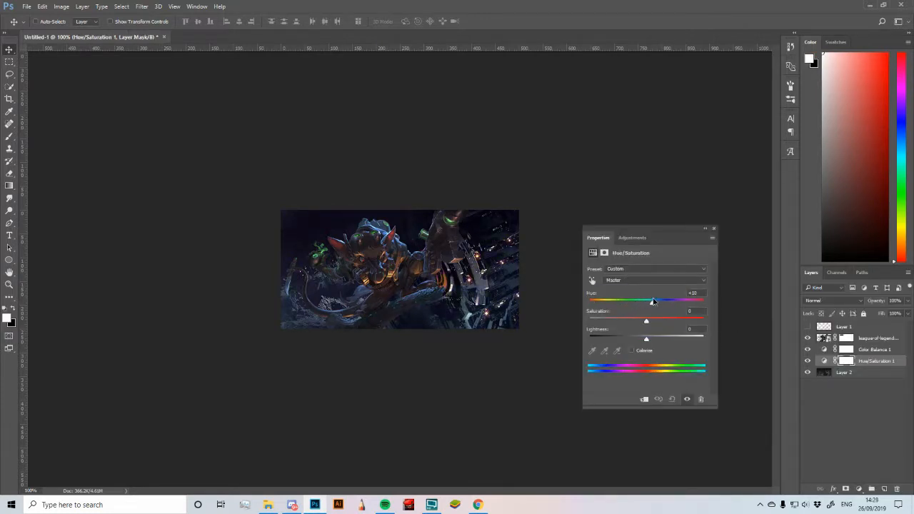
left_click_drag(651, 299, 674, 300)
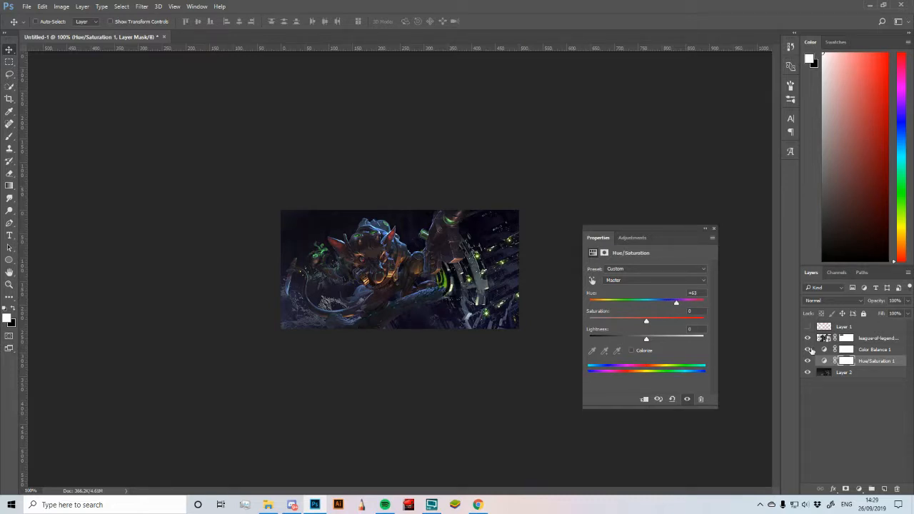
left_click(808, 348)
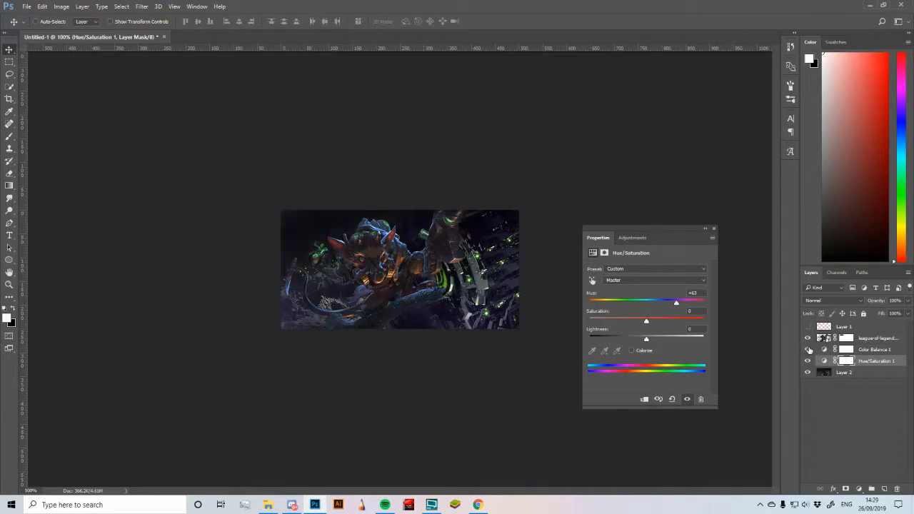
left_click(874, 348)
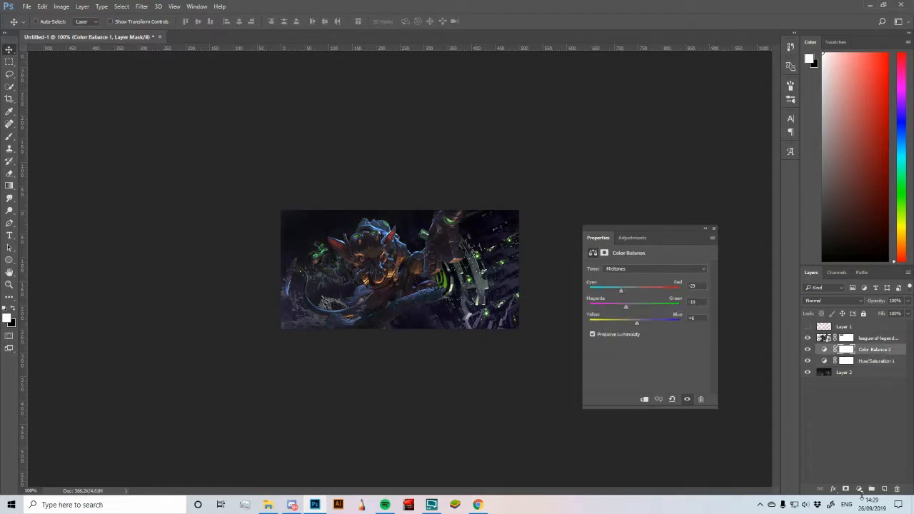
left_click(860, 489)
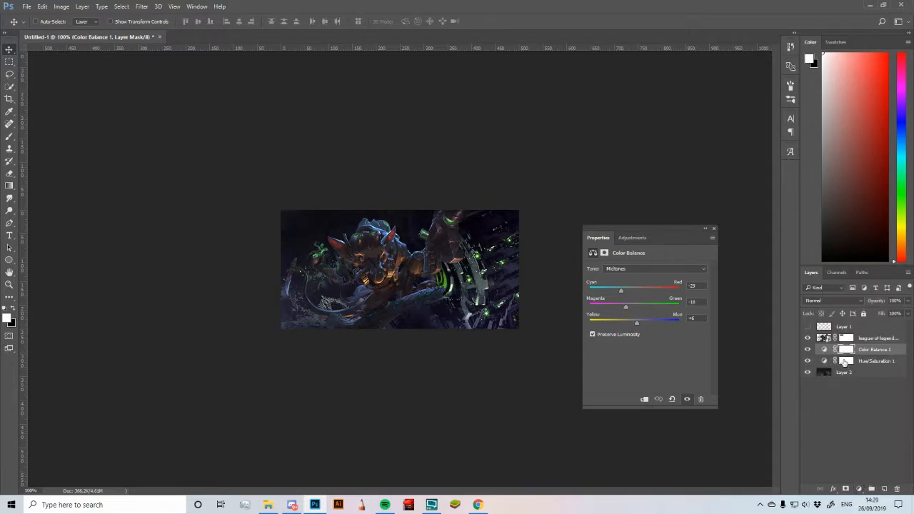
left_click(859, 488)
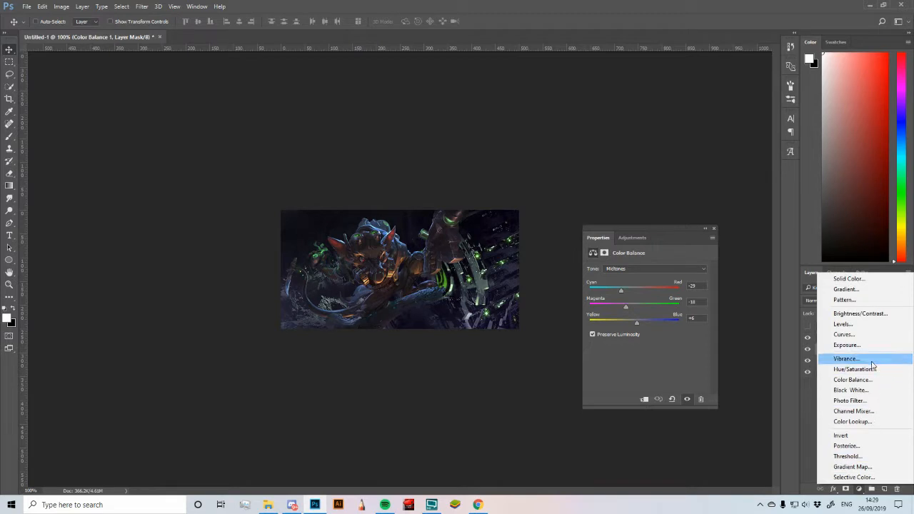
Add a Vibrance adjustment above Color Balance and boost the background's saturation
left_click(846, 359)
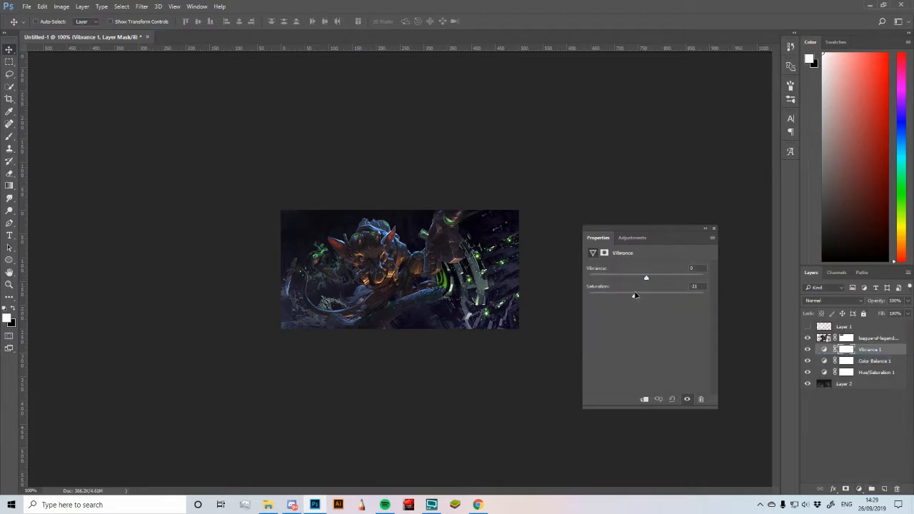
left_click_drag(645, 277, 636, 277)
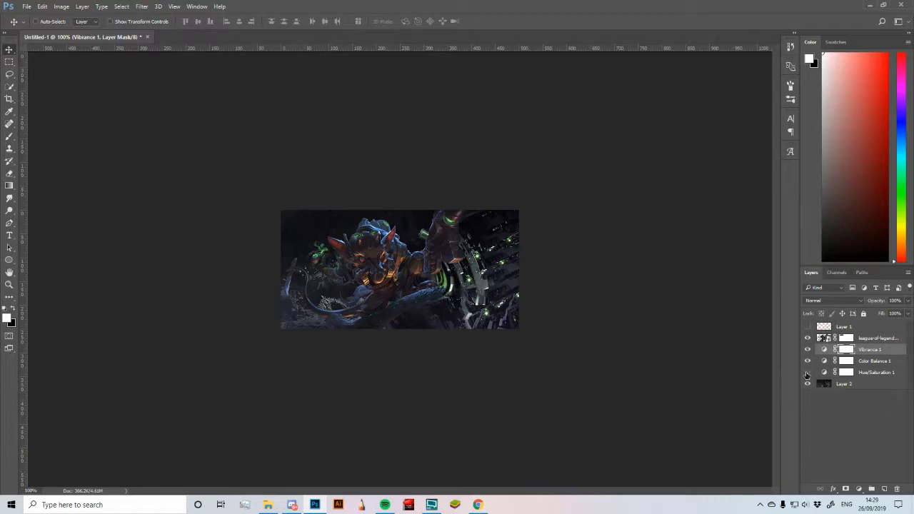
left_click(808, 383)
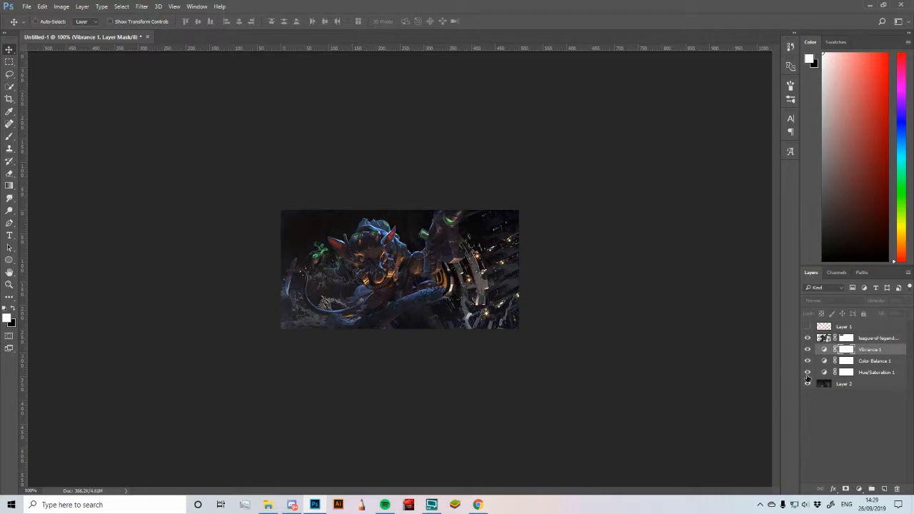
left_click(808, 373)
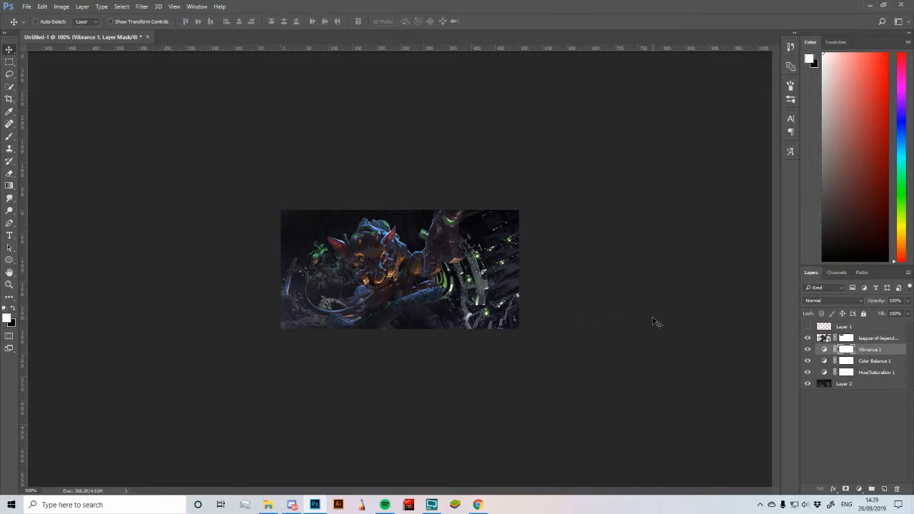
mouse_move(585, 257)
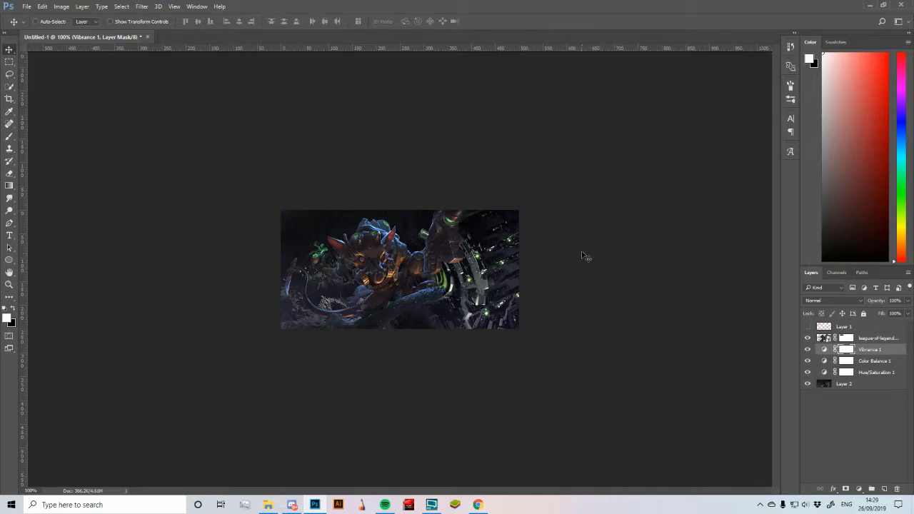
mouse_move(662, 280)
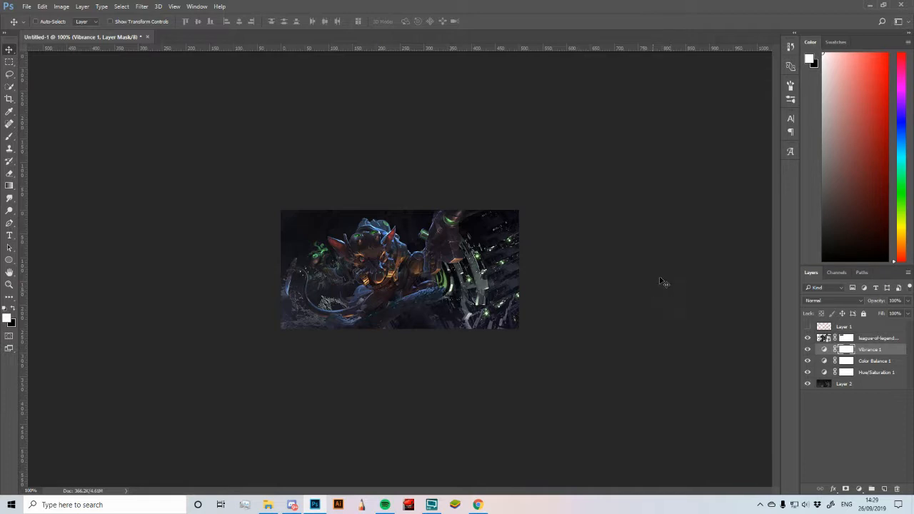
mouse_move(853, 407)
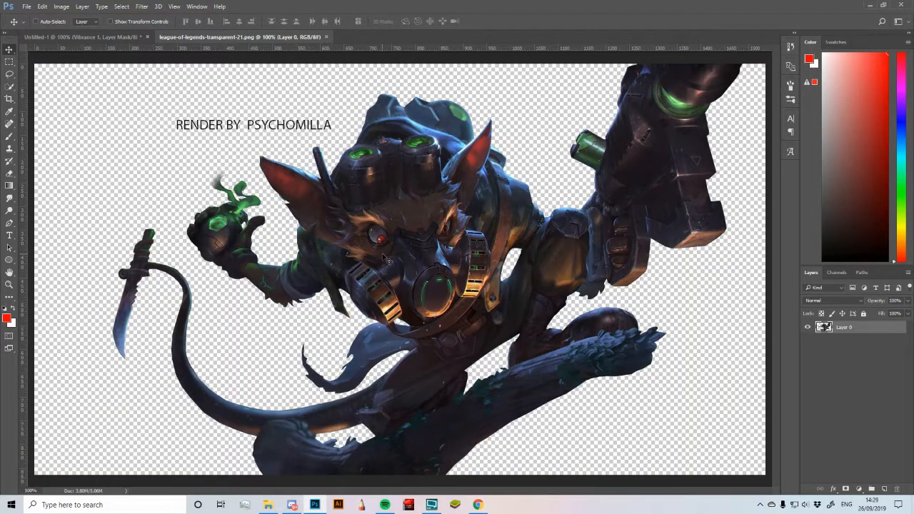
mouse_move(211, 135)
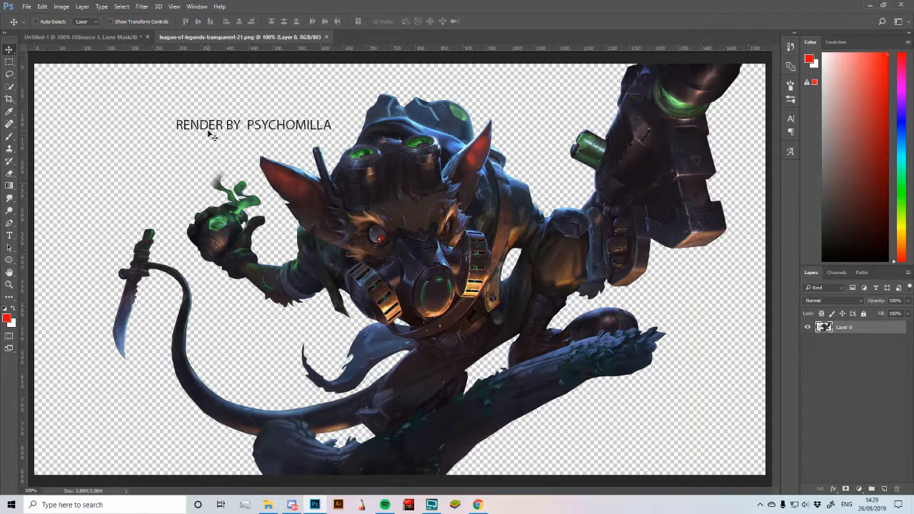
mouse_move(106, 147)
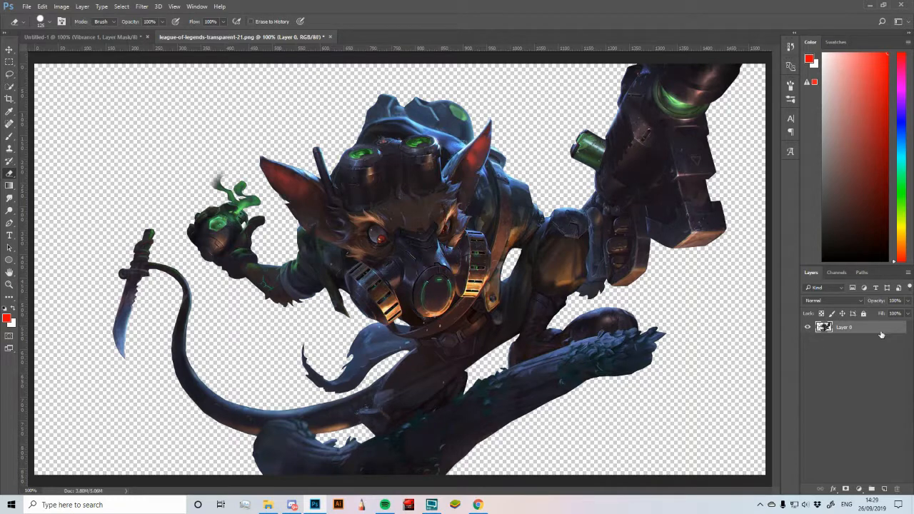
Work on the render layer to produce a copy with the 'RENDER BY' credit text removed
right_click(843, 327)
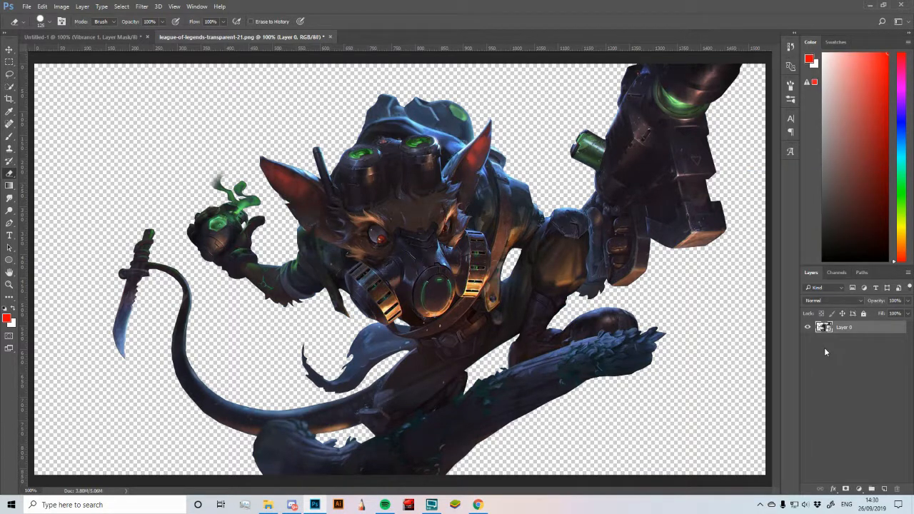
left_click(8, 49)
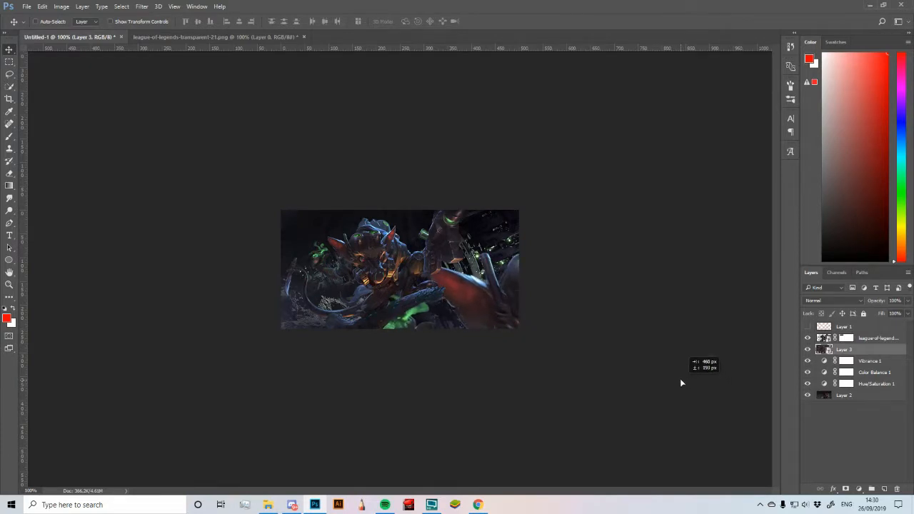
Bring the render copy into the banner and position it across the recolored scene
left_click_drag(683, 382, 403, 383)
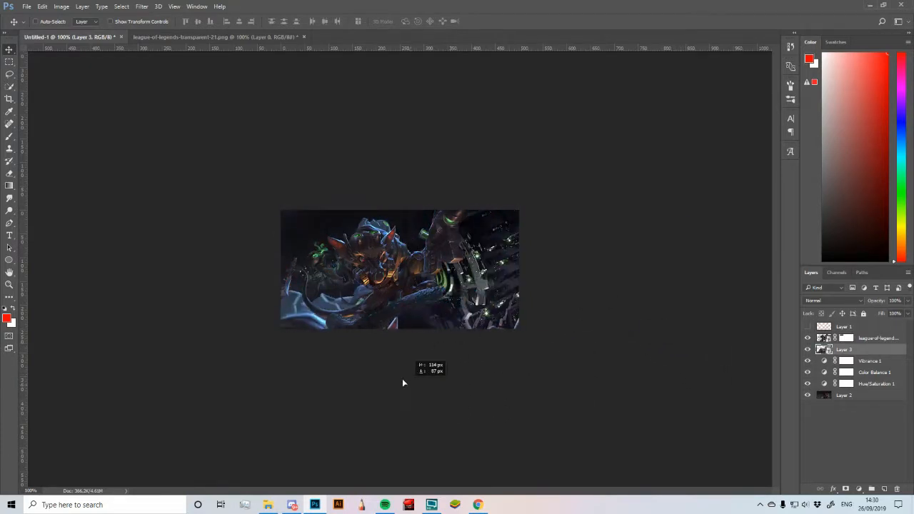
left_click_drag(403, 383, 507, 260)
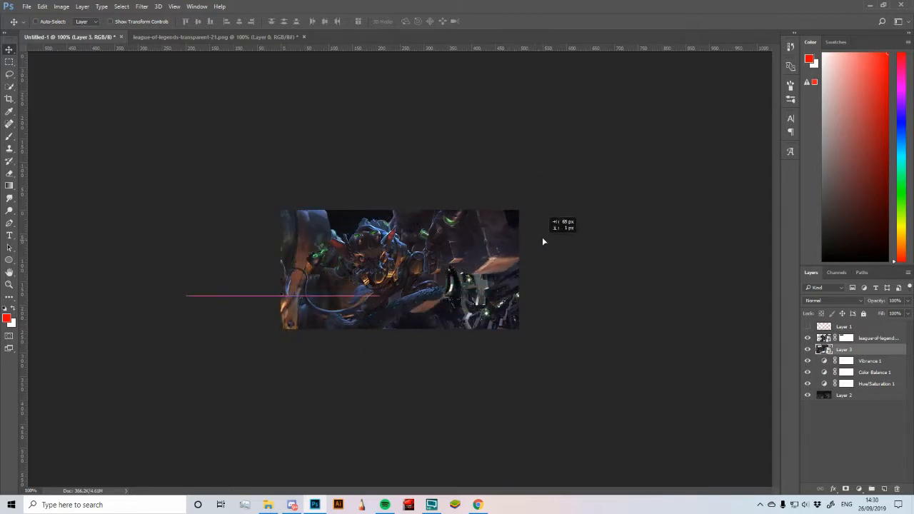
left_click_drag(545, 241, 528, 259)
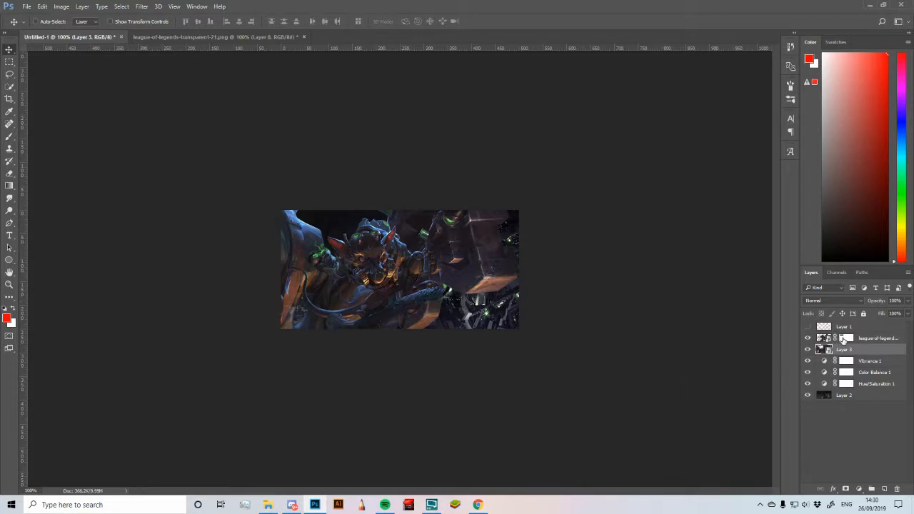
Give Layer 3 a layer mask and work on it to hide unwanted render areas
left_click(866, 349)
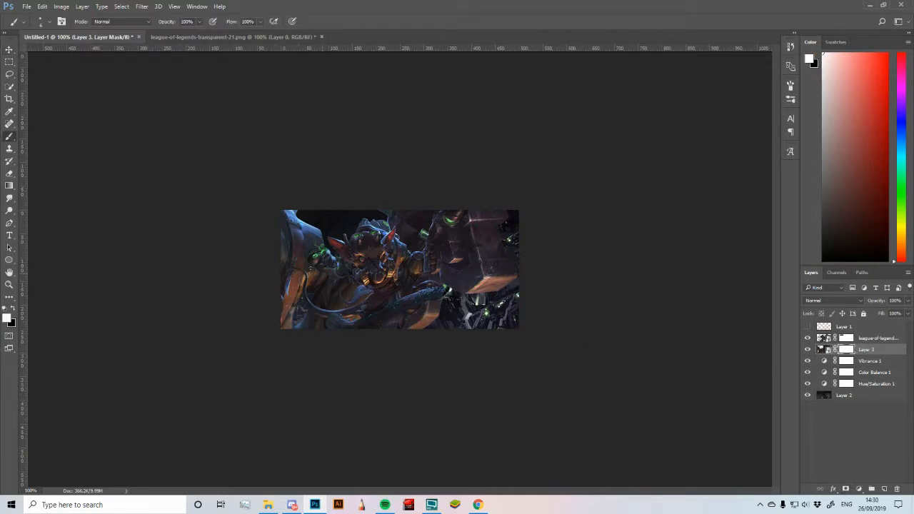
mouse_move(257, 243)
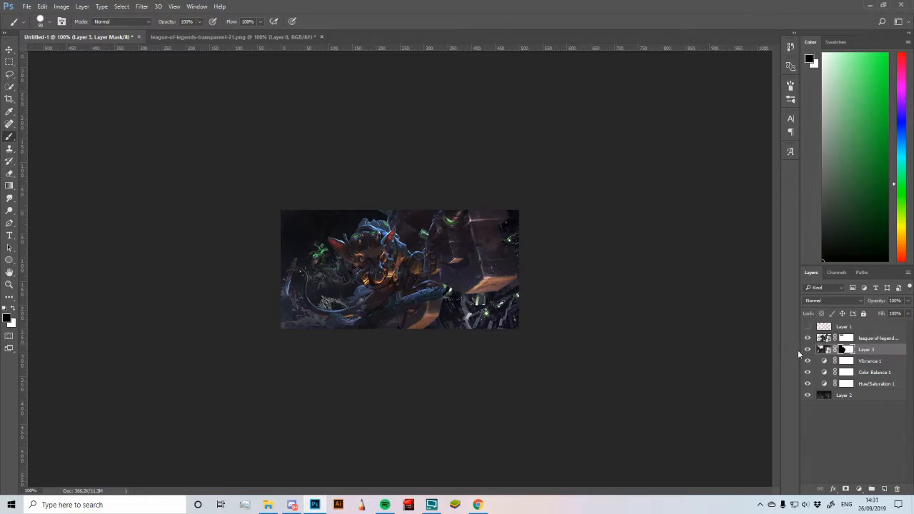
left_click(808, 350)
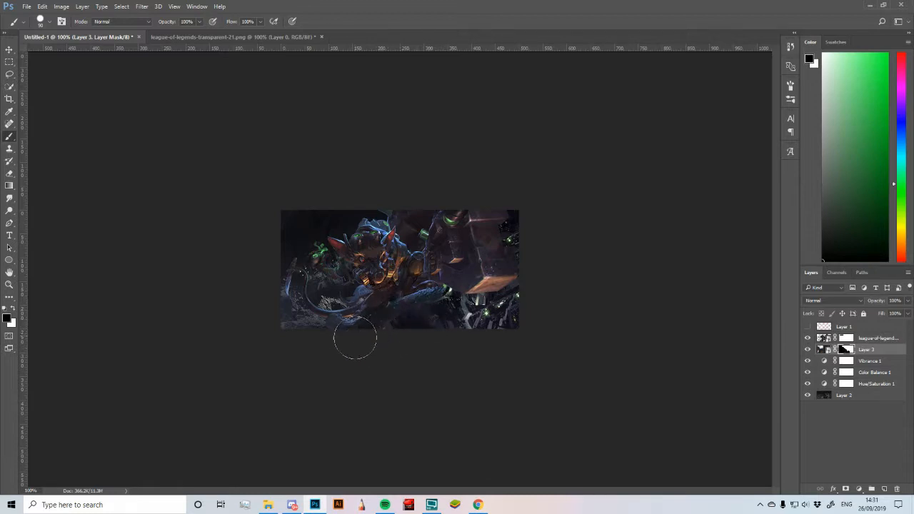
left_click(808, 350)
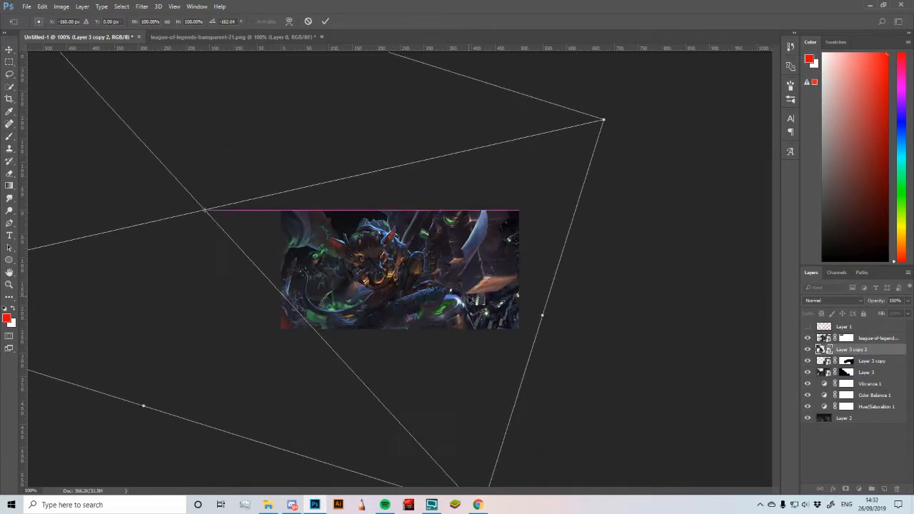
Duplicate Layer 3 to stack another transformed render copy in the banner
left_click(43, 6)
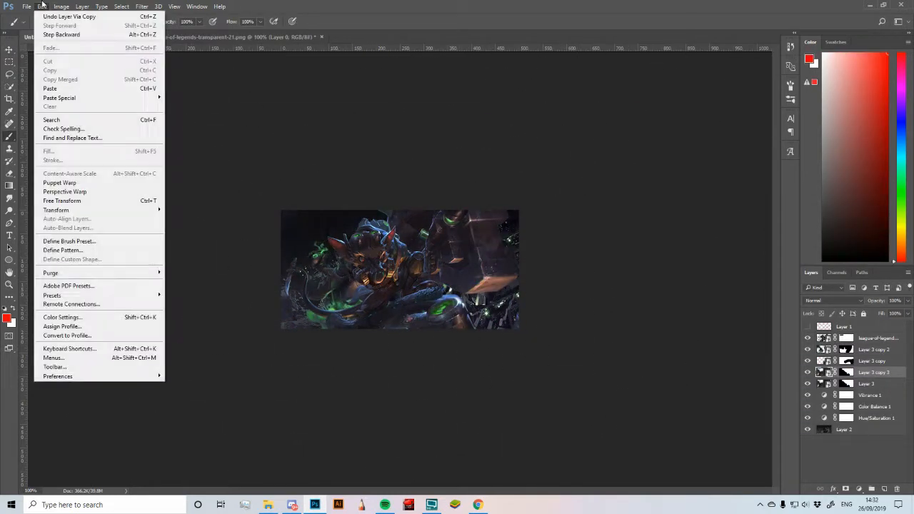
left_click(61, 200)
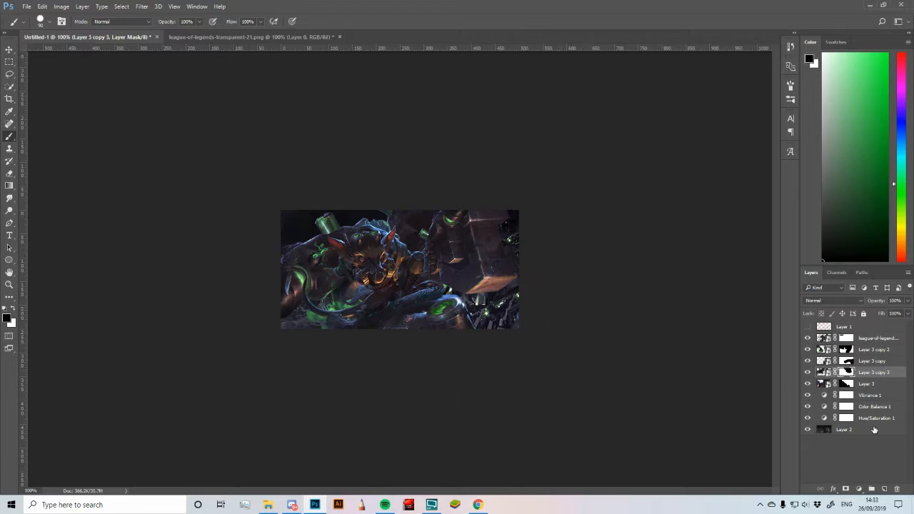
Add a Solid Color fill layer in a dark maroon above the adjustments
left_click(860, 488)
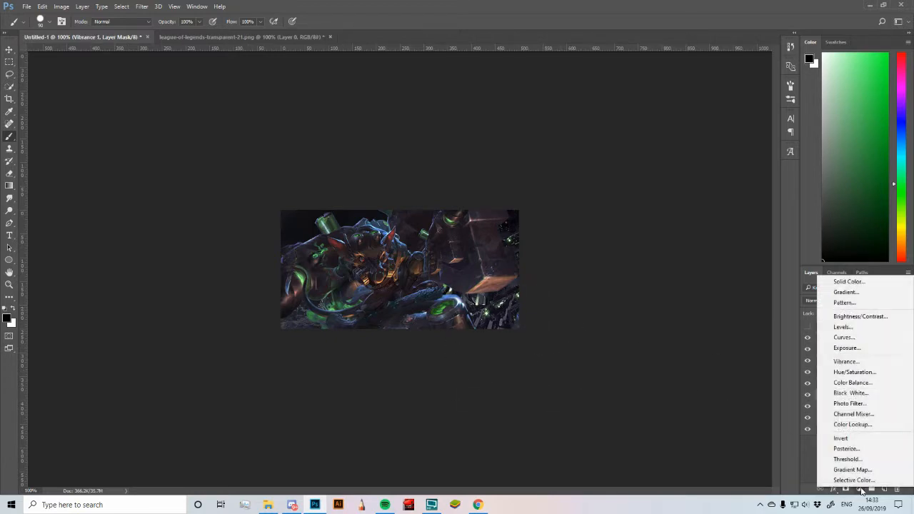
left_click(848, 281)
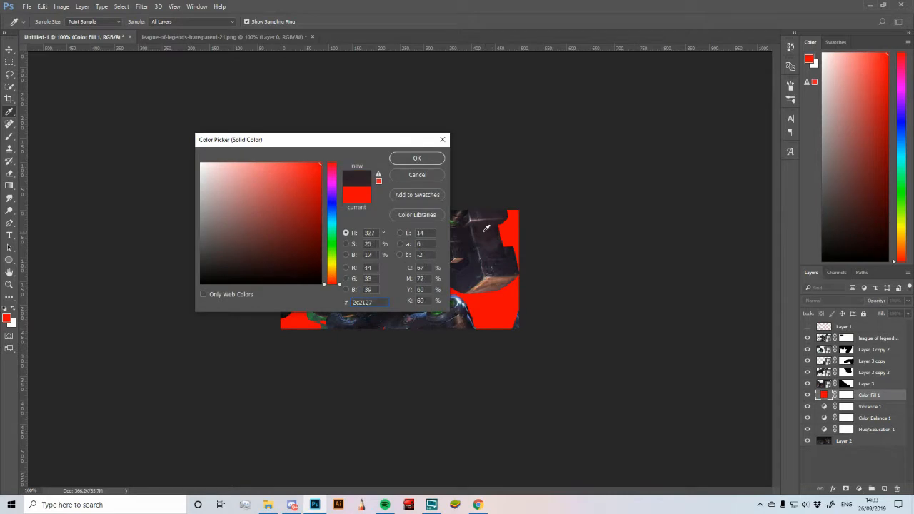
left_click(231, 263)
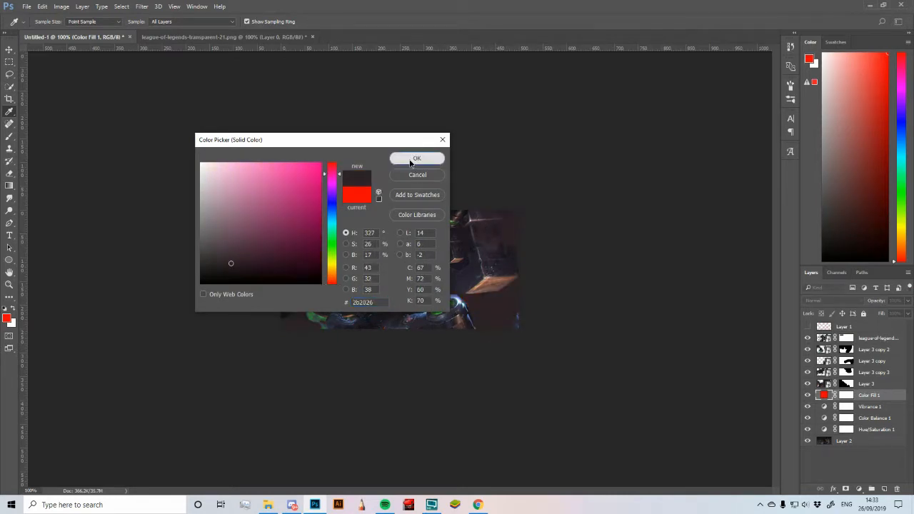
left_click(417, 157)
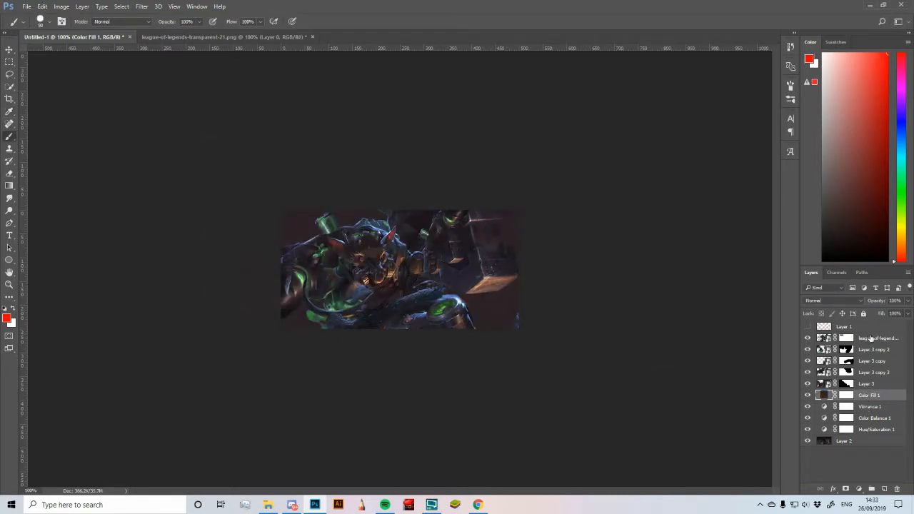
Set the maroon fill layer's blend mode to Lighten
left_click(808, 383)
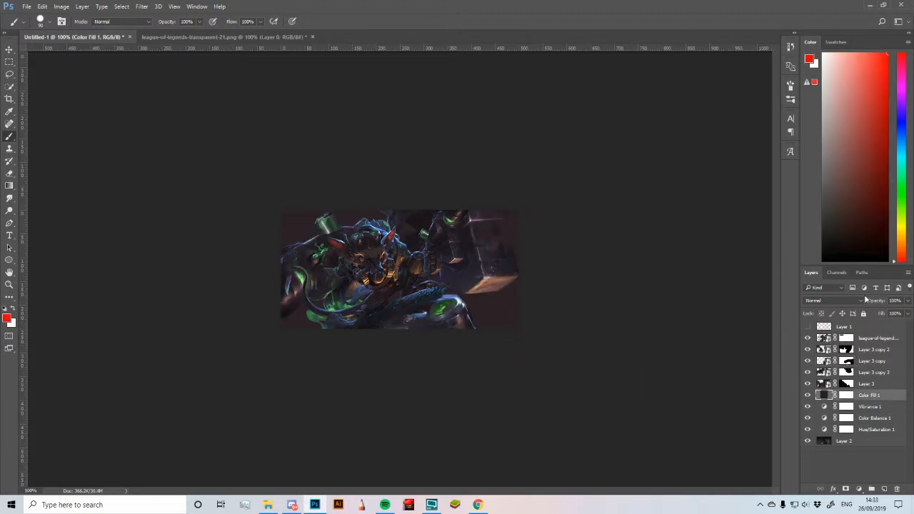
left_click(831, 300)
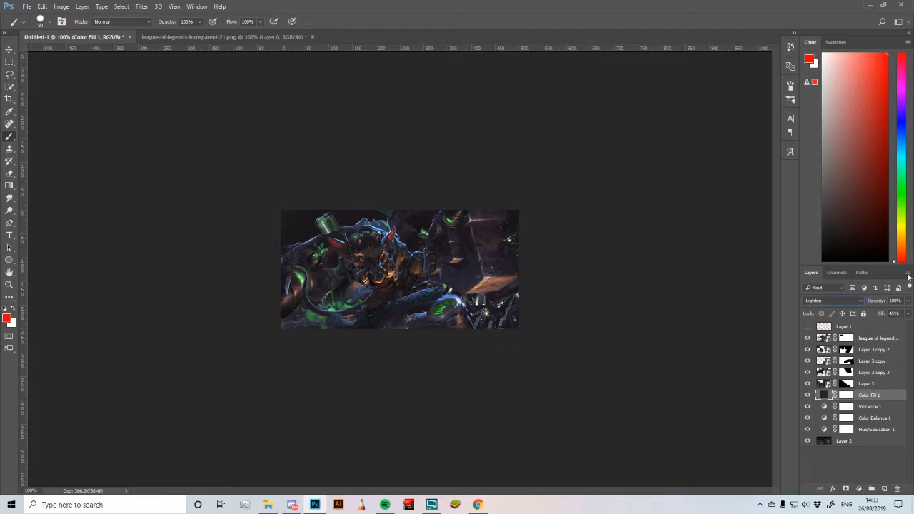
mouse_move(651, 343)
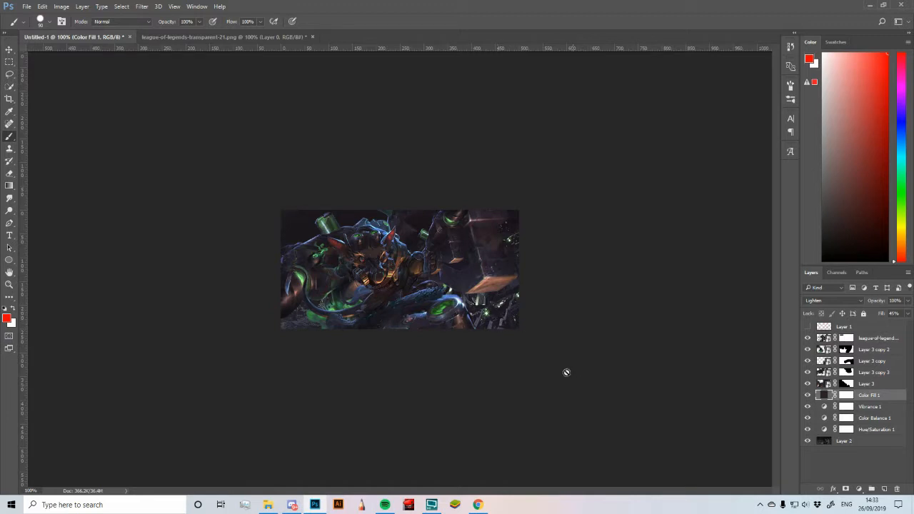
mouse_move(554, 364)
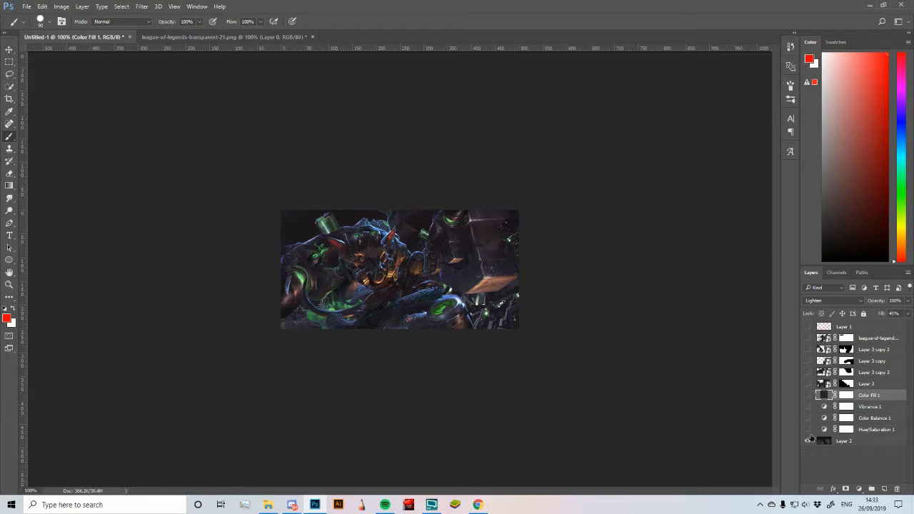
left_click(808, 337)
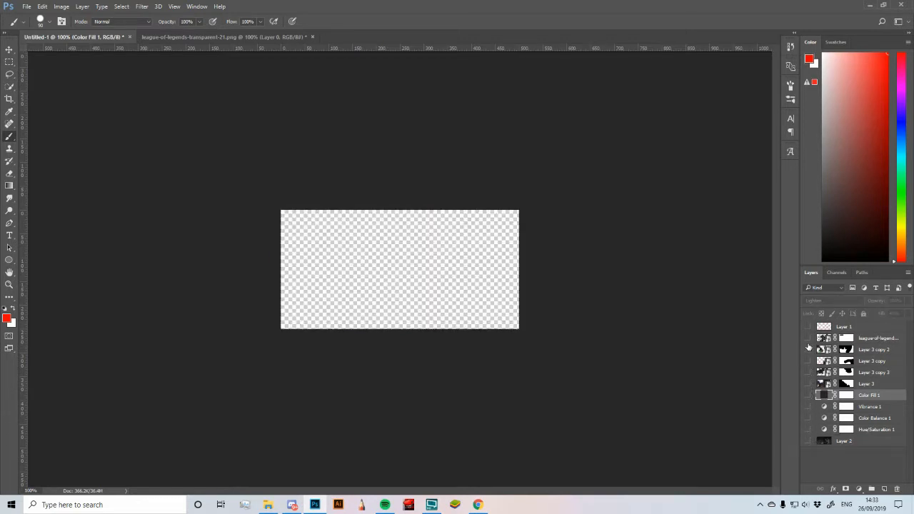
left_click(809, 337)
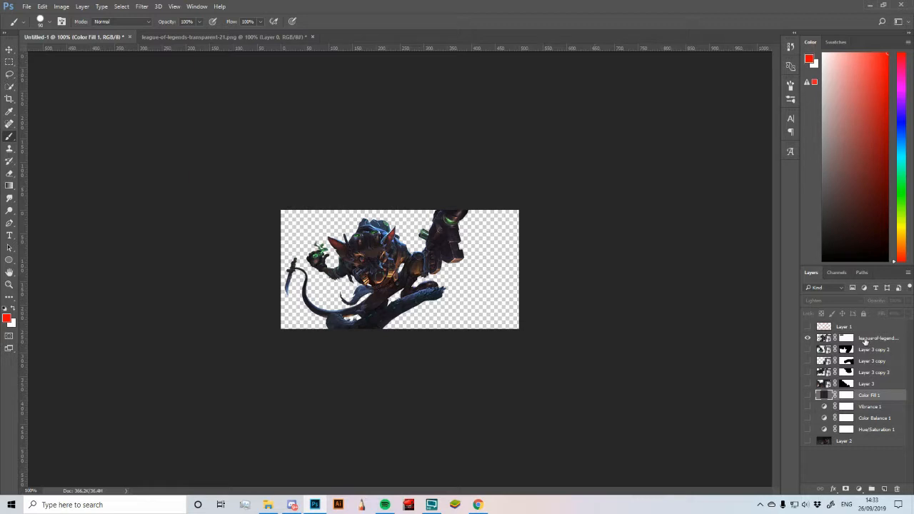
left_click(809, 325)
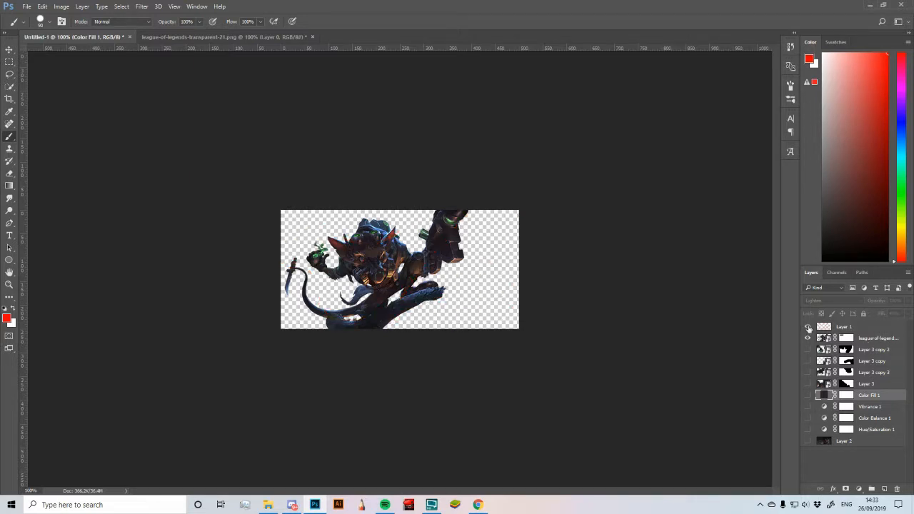
left_click(808, 327)
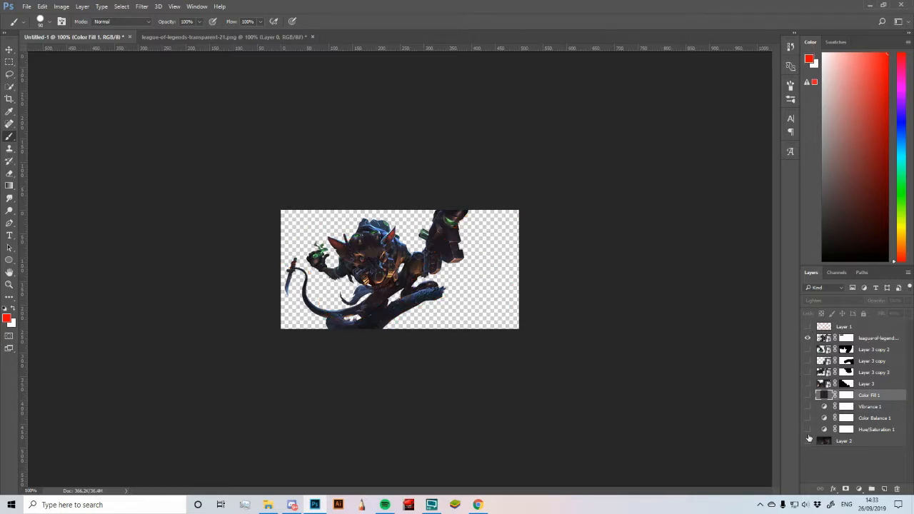
left_click(808, 440)
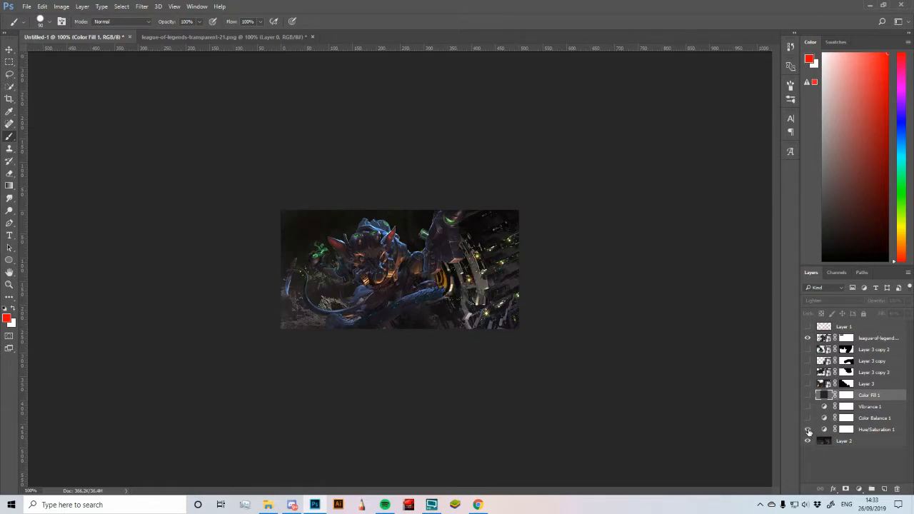
left_click(808, 431)
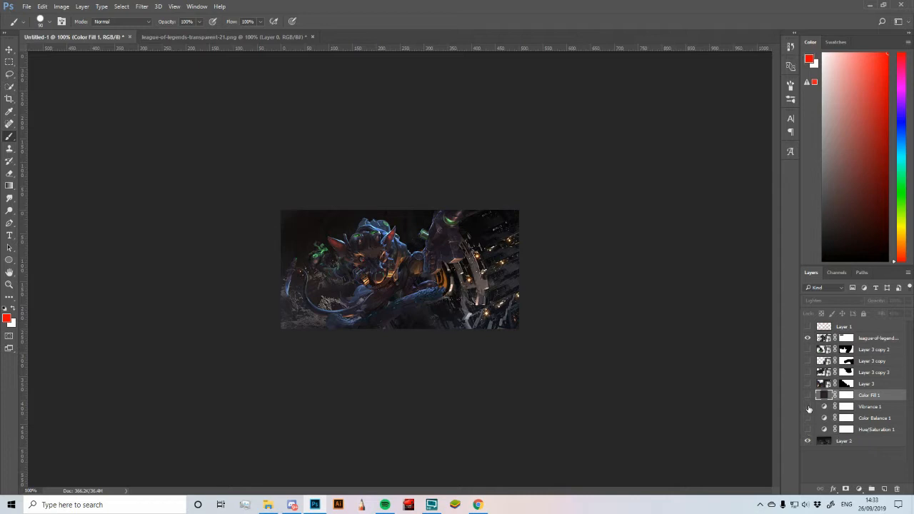
left_click(809, 372)
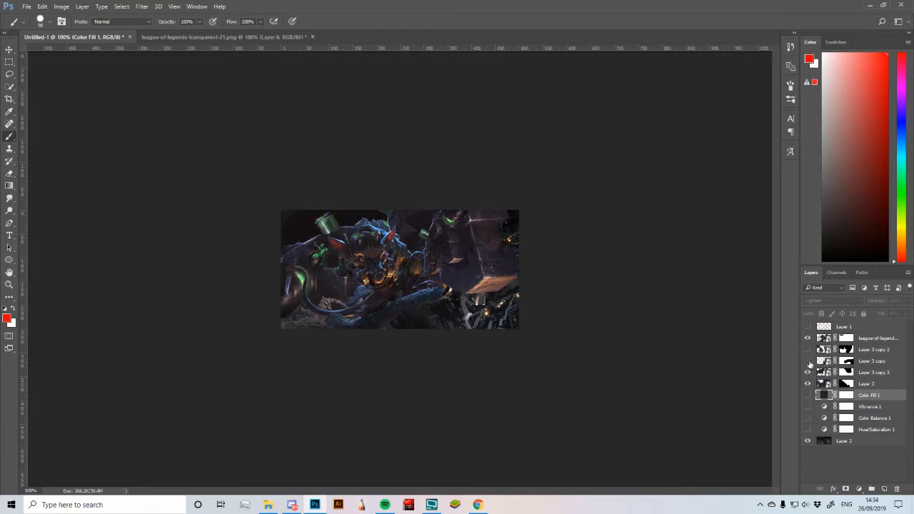
left_click(808, 360)
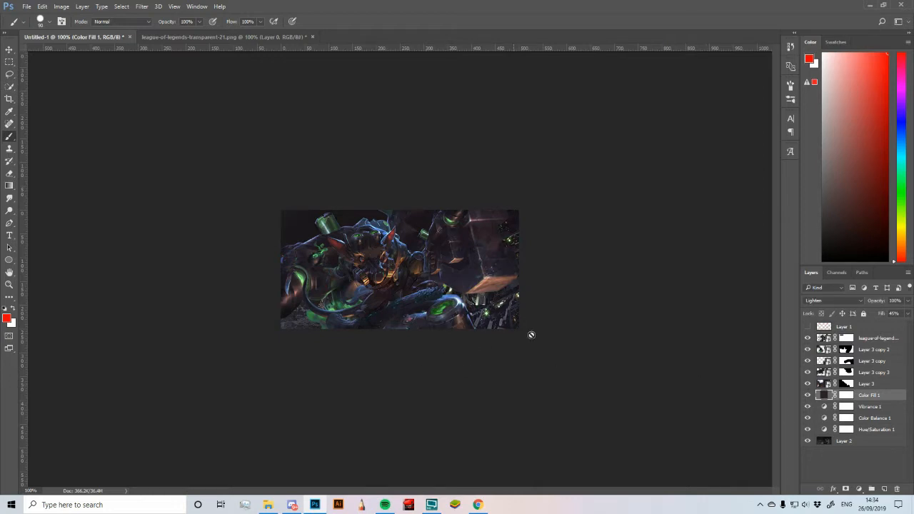
mouse_move(588, 328)
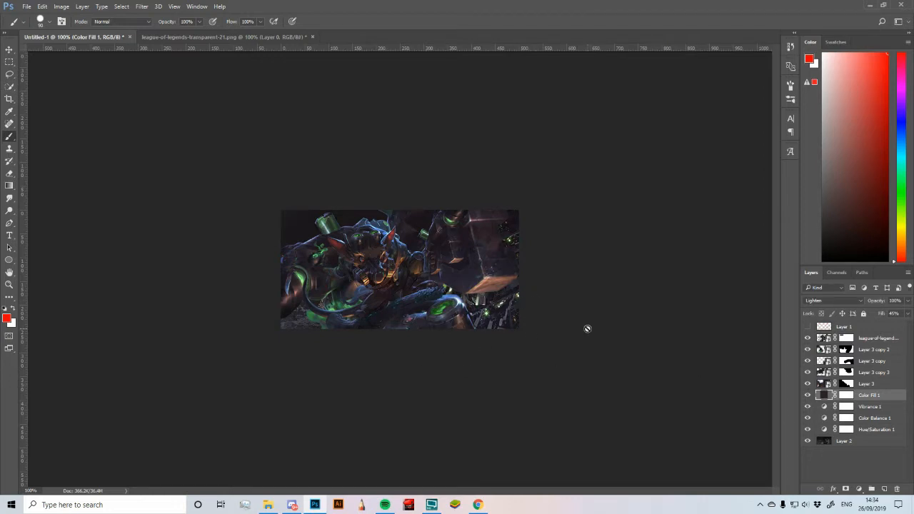
mouse_move(614, 327)
type("45")
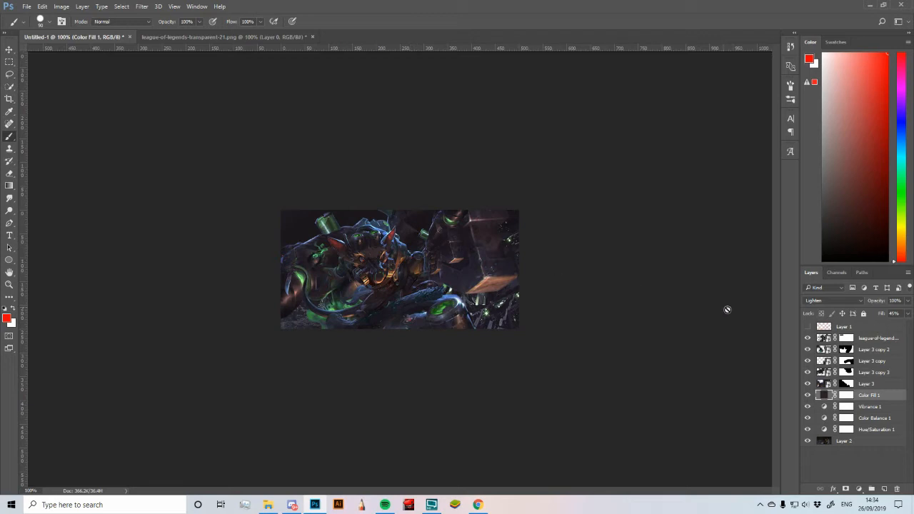
left_click(808, 326)
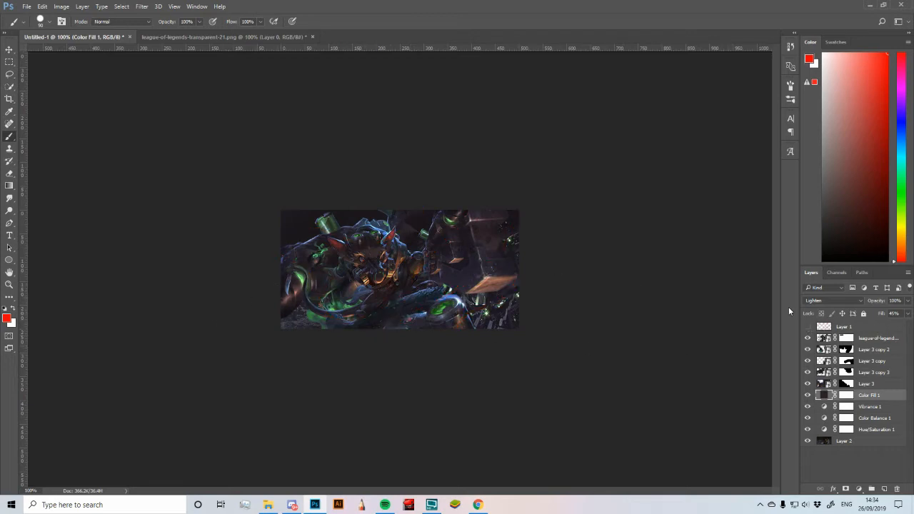
left_click_drag(285, 243, 514, 314)
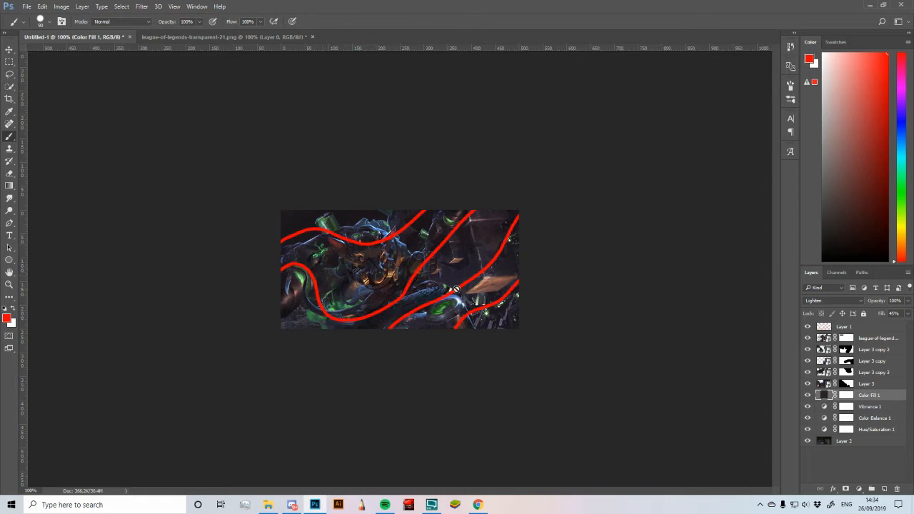
left_click(808, 326)
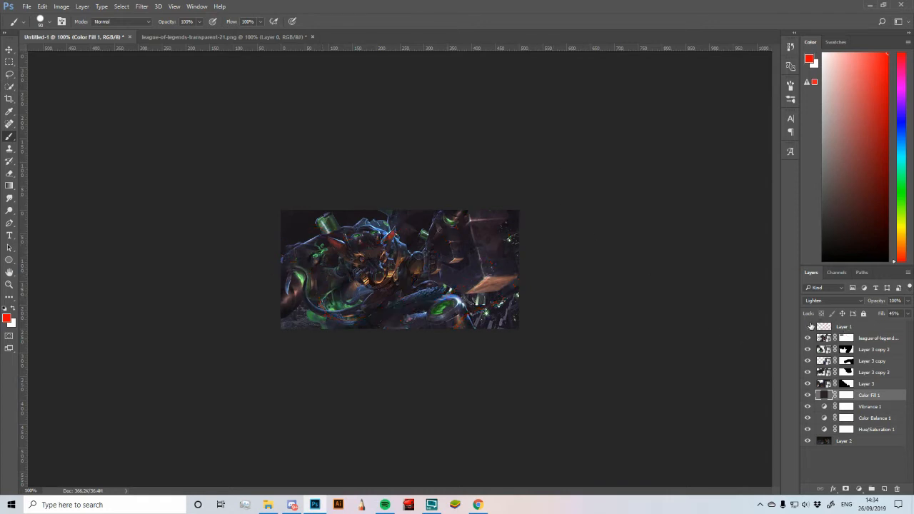